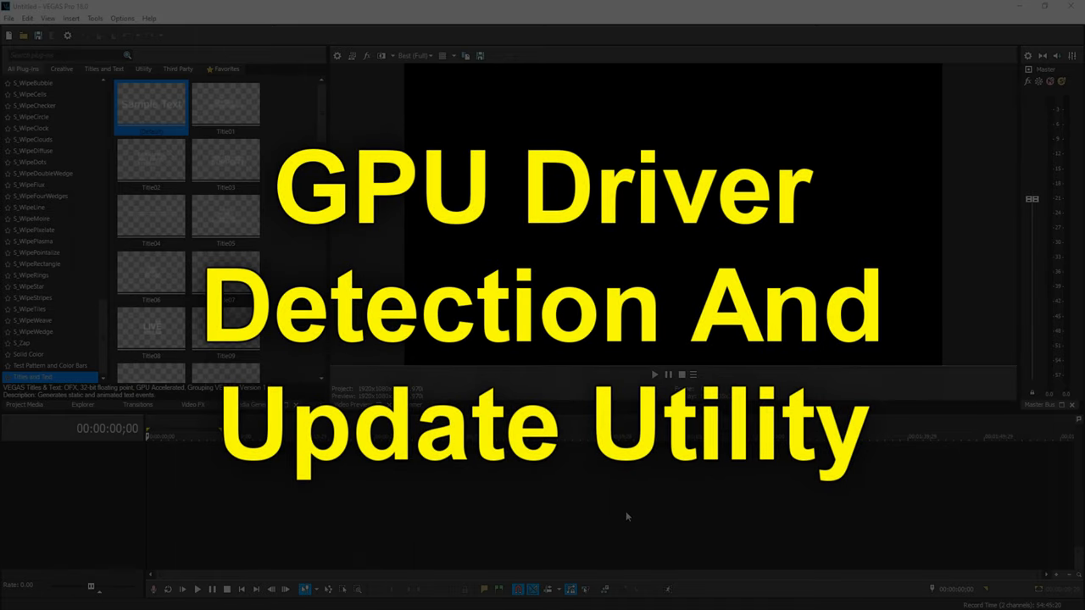
Open the Help menu to reach Check for Driver Updates
click(384, 46)
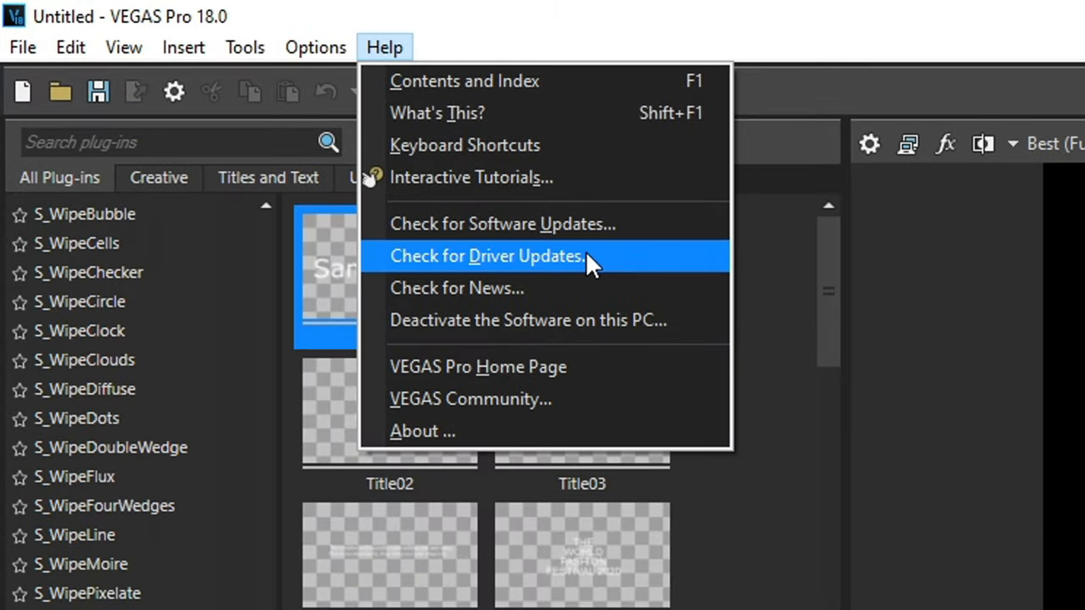
Check driver updates: installed 451.67, keep Studio Driver type, open 451.77 download link
click(487, 256)
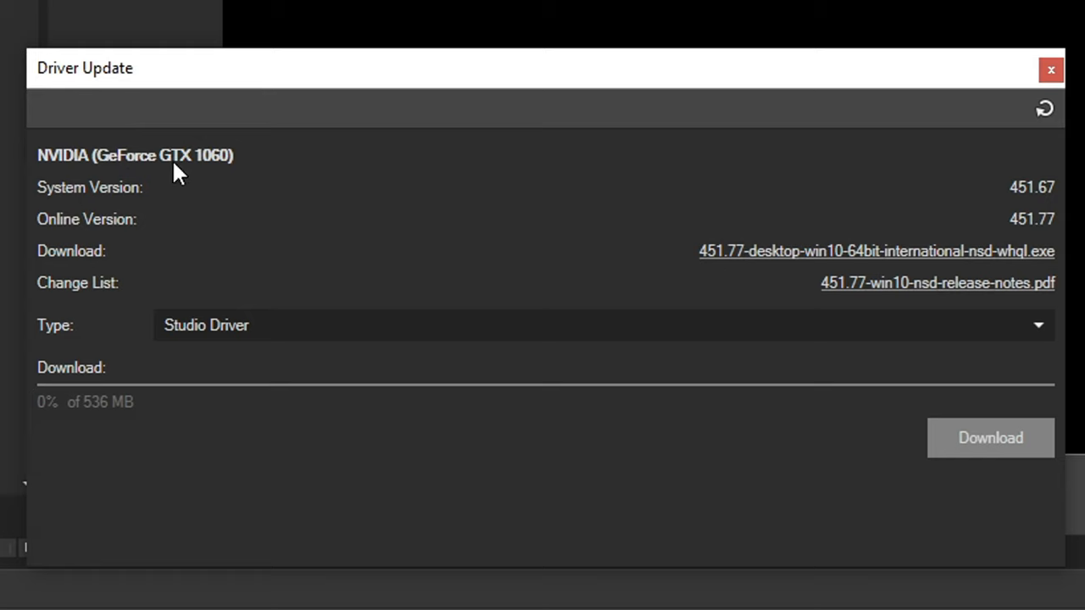
mouse_move(108, 219)
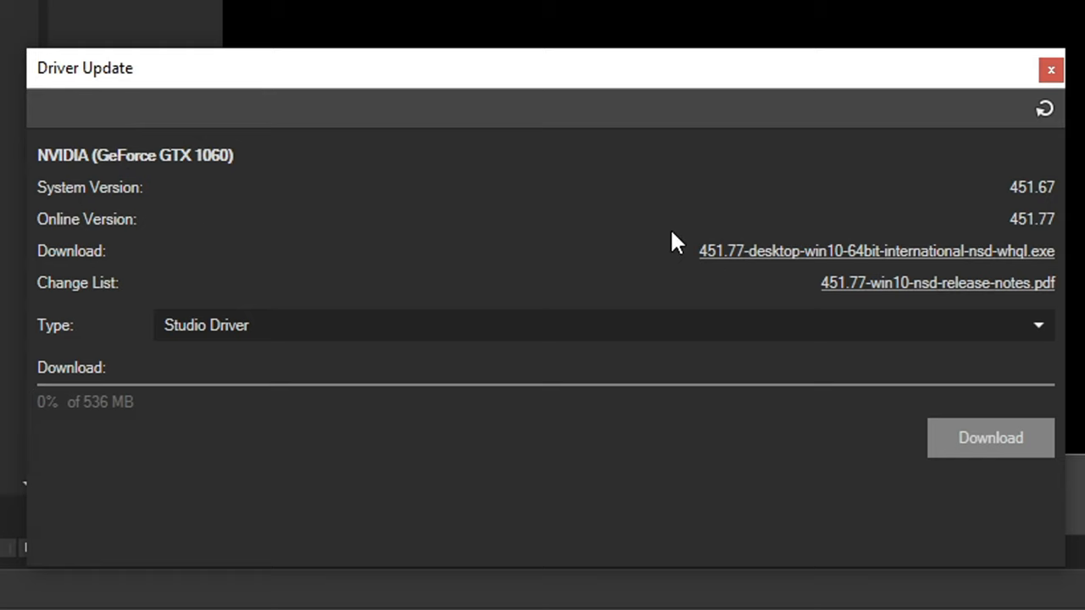
mouse_move(678, 203)
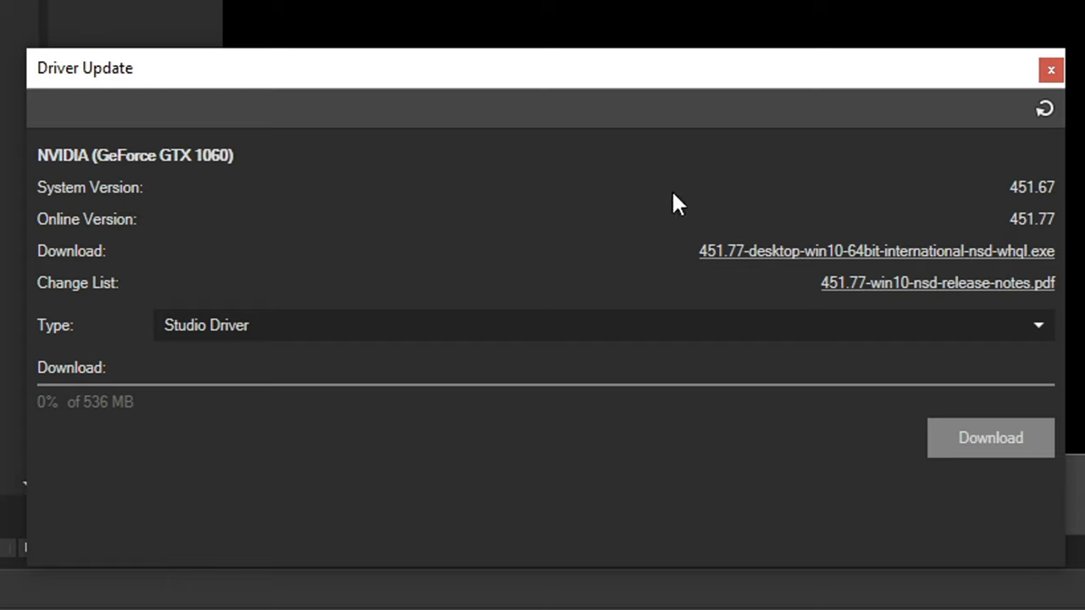
mouse_move(708, 167)
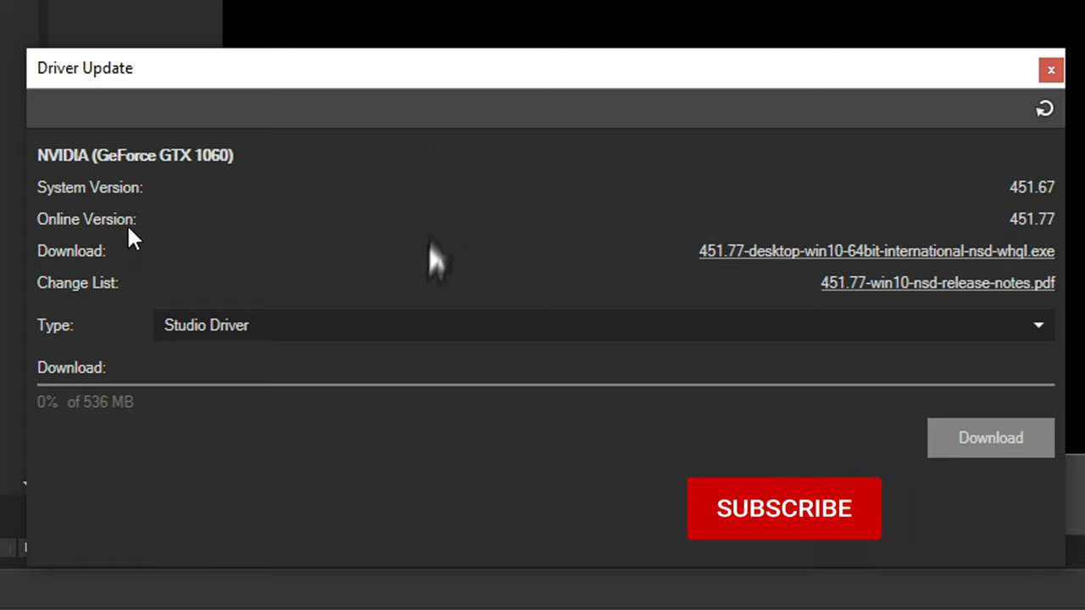
click(784, 508)
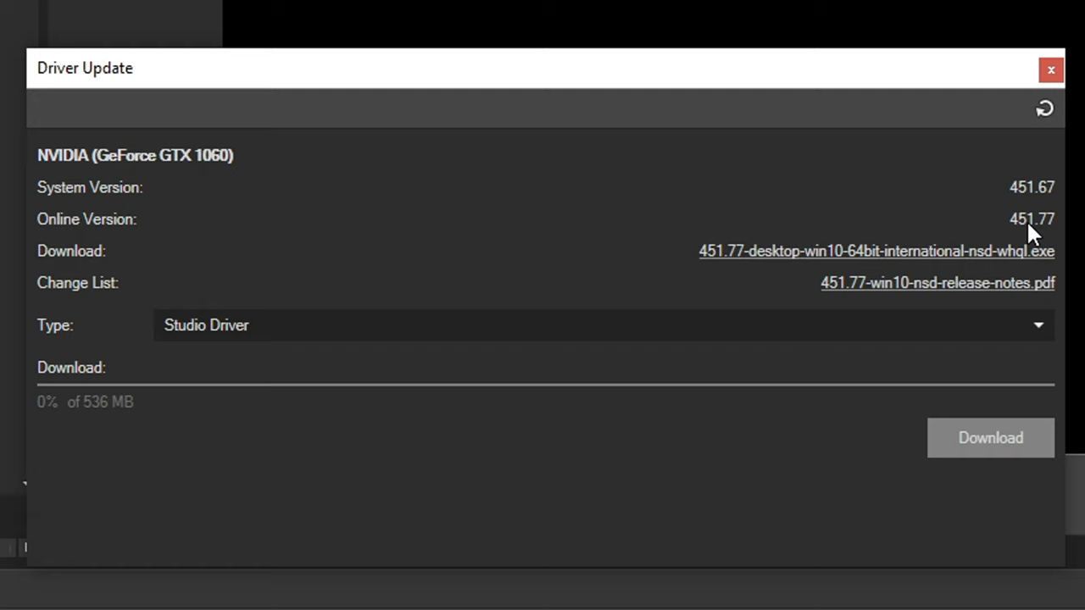
mouse_move(1044, 214)
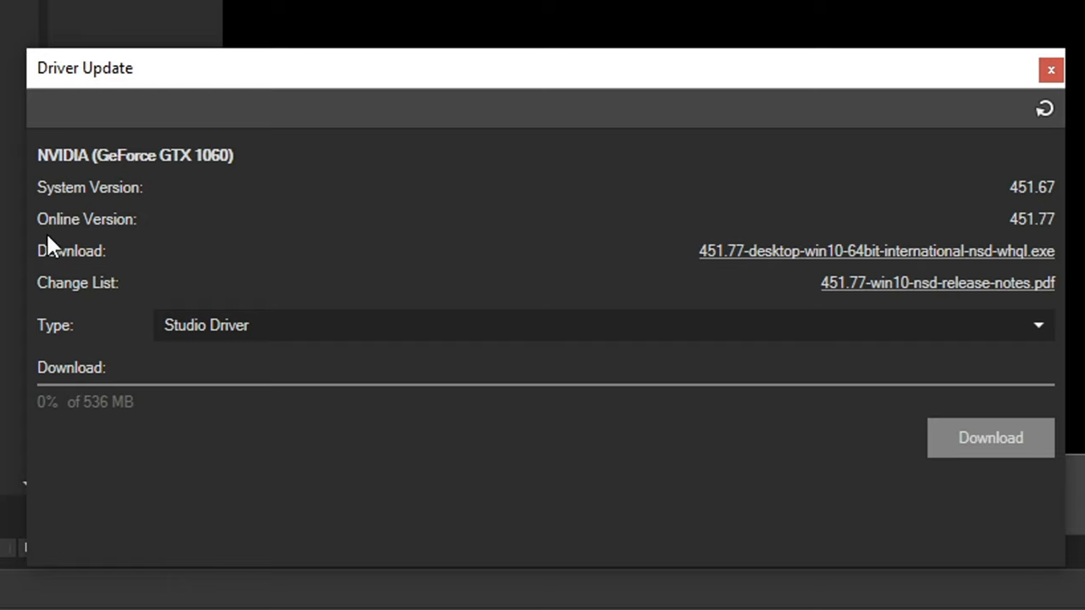
mouse_move(129, 222)
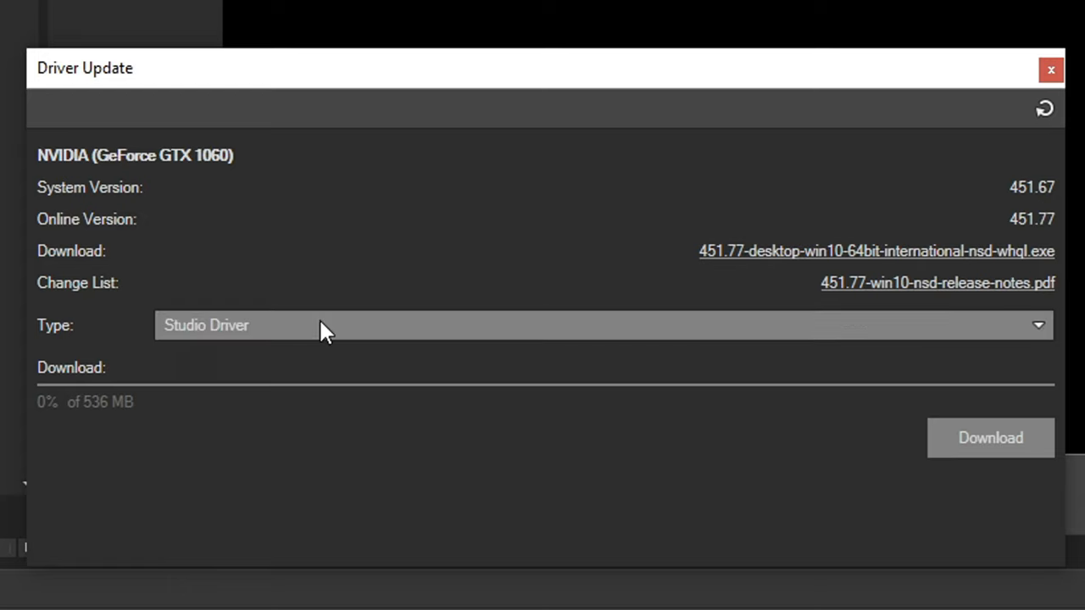
click(602, 324)
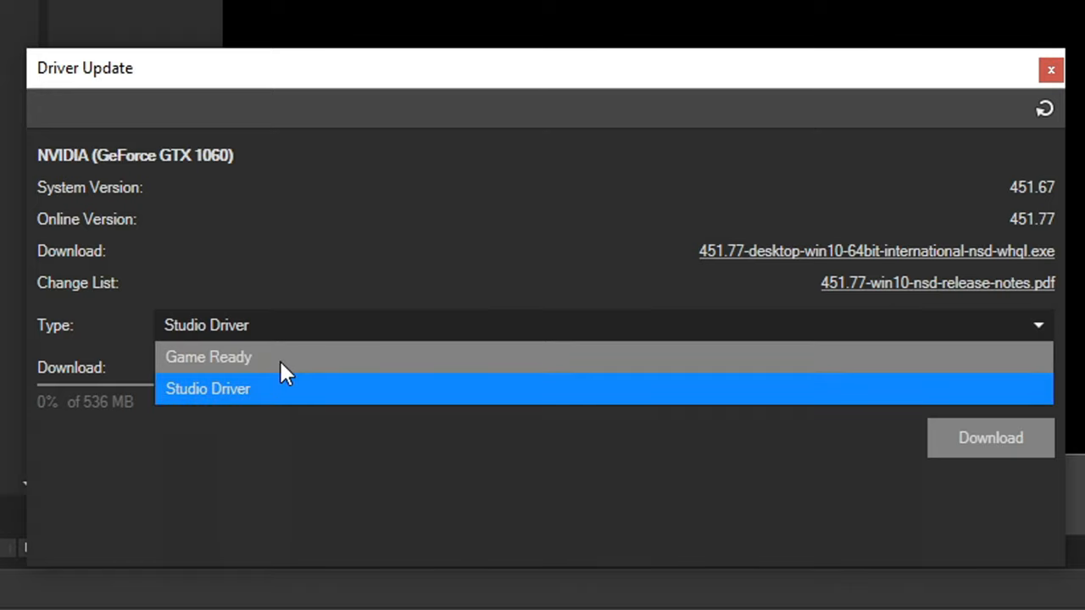
mouse_move(255, 360)
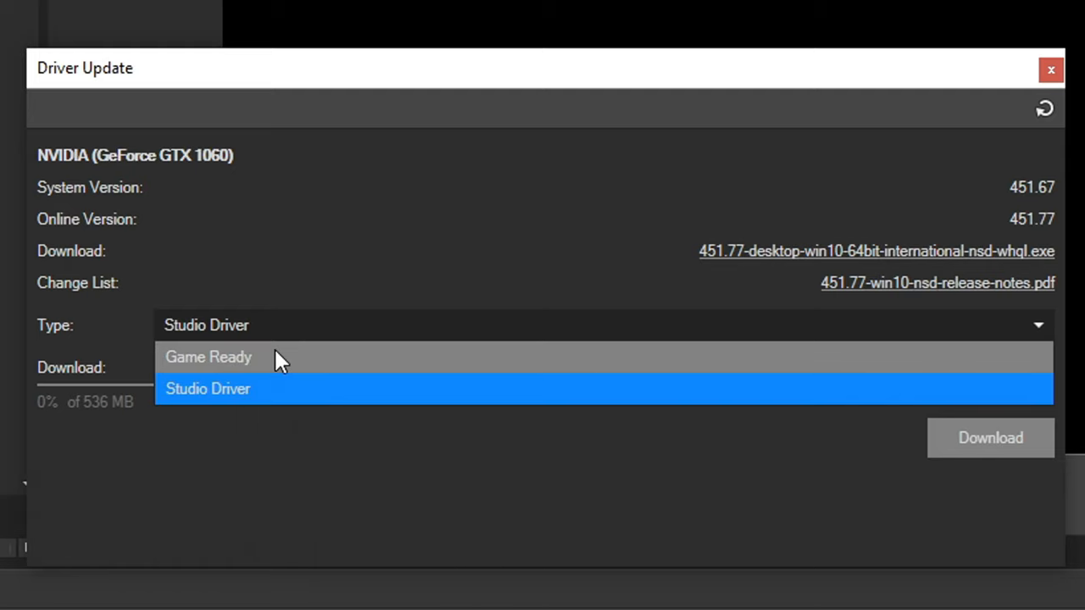
click(207, 390)
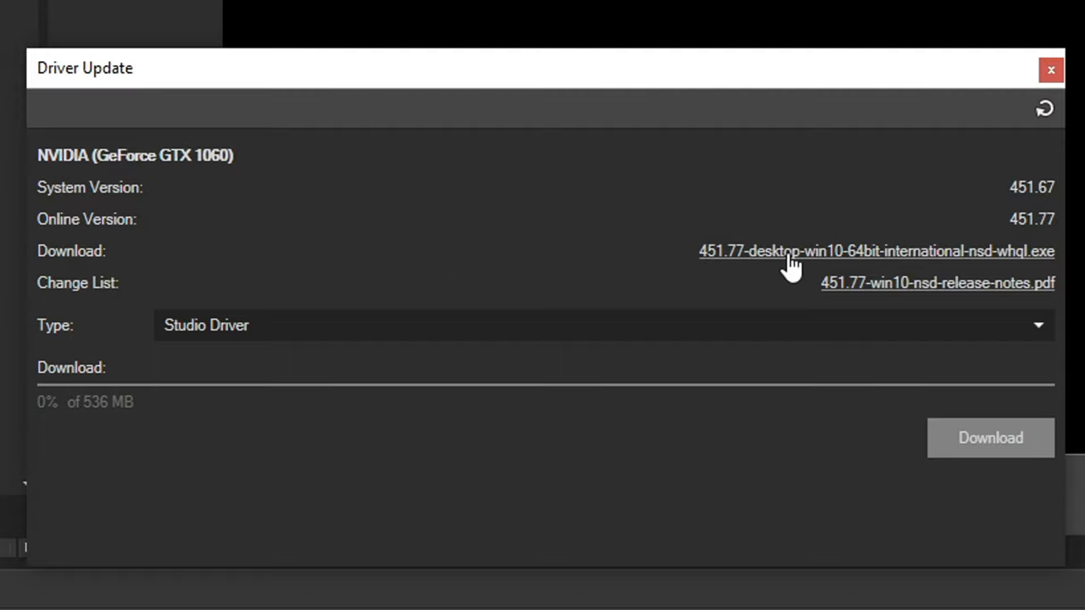
click(1050, 70)
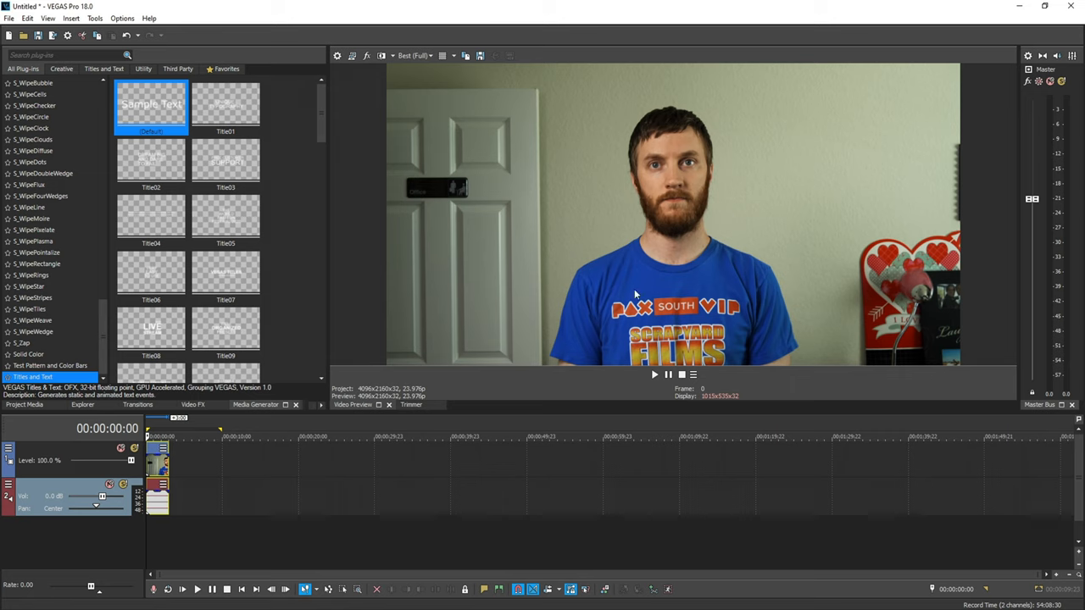
Dock the Vectorscope/Waveform scopes panel beside the preview, then show the File menu
click(48, 17)
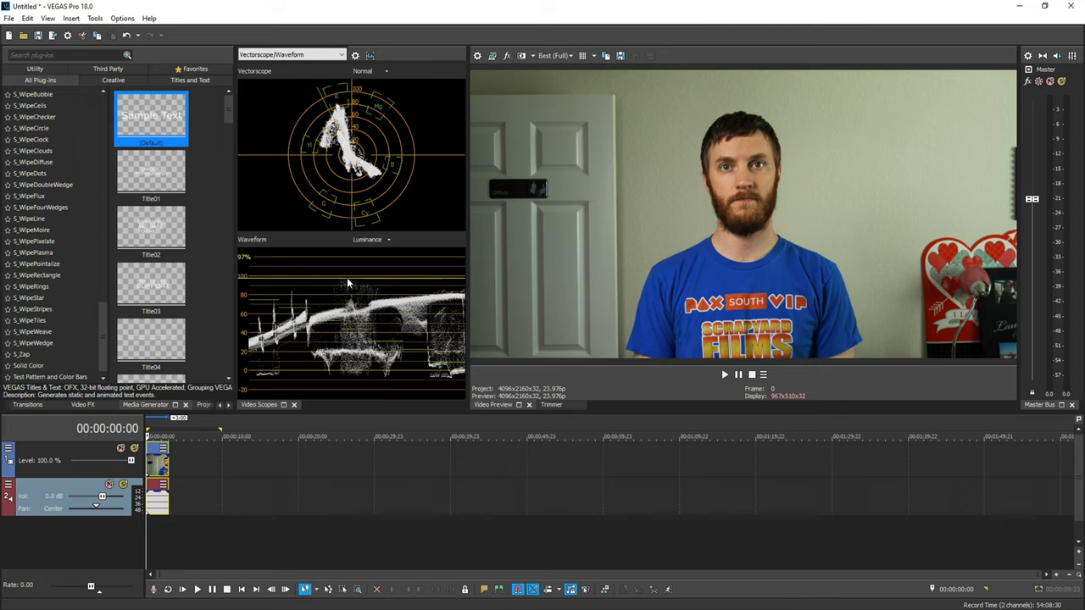
click(8, 18)
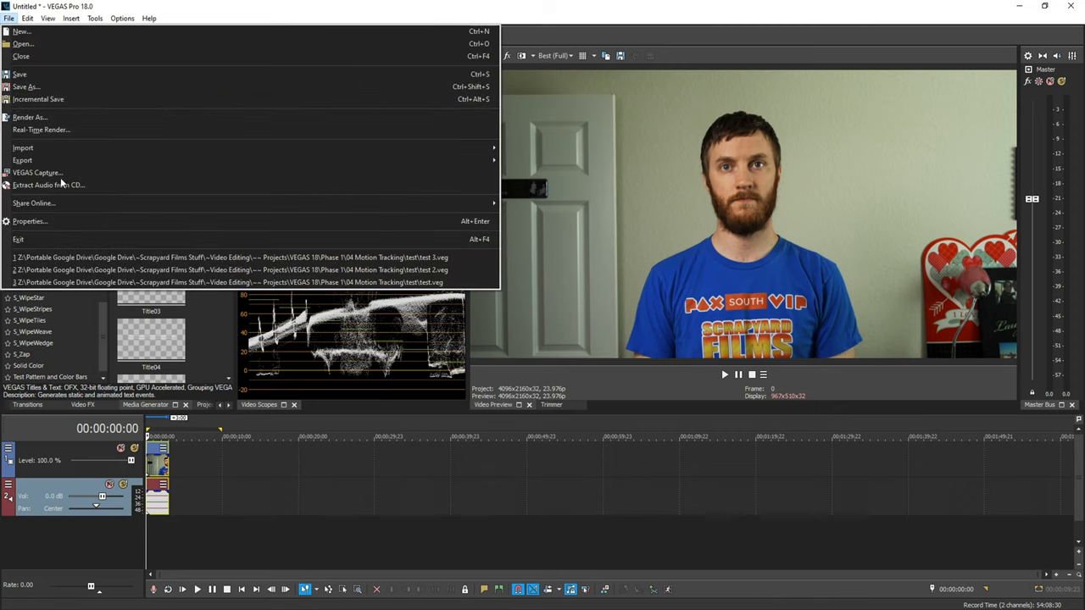
In File > Properties Video tab, set pixel format to 32-bit floating point (full range)
click(30, 222)
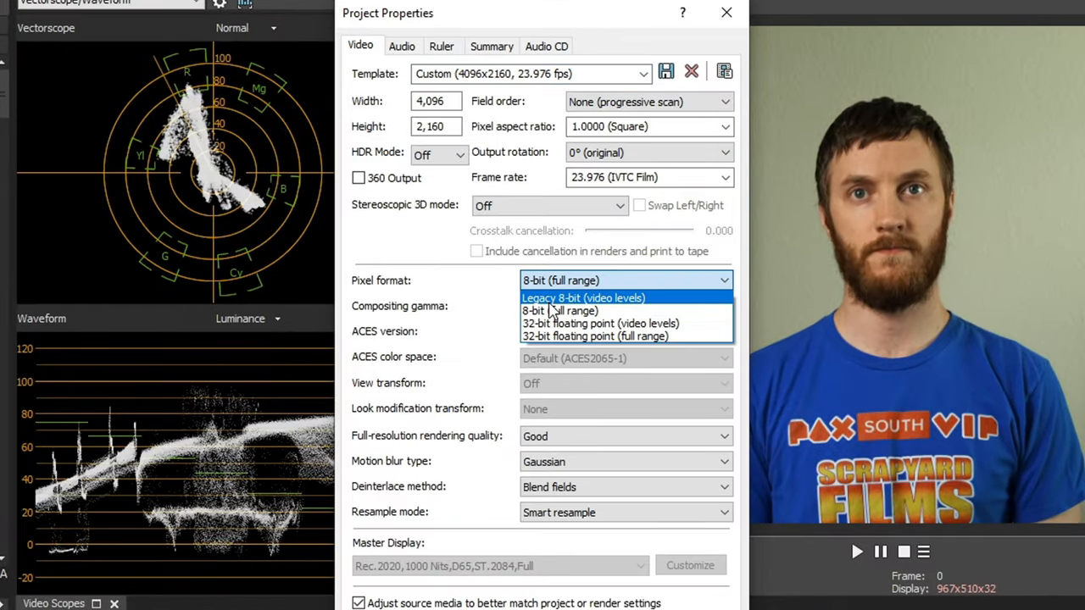
mouse_move(559, 310)
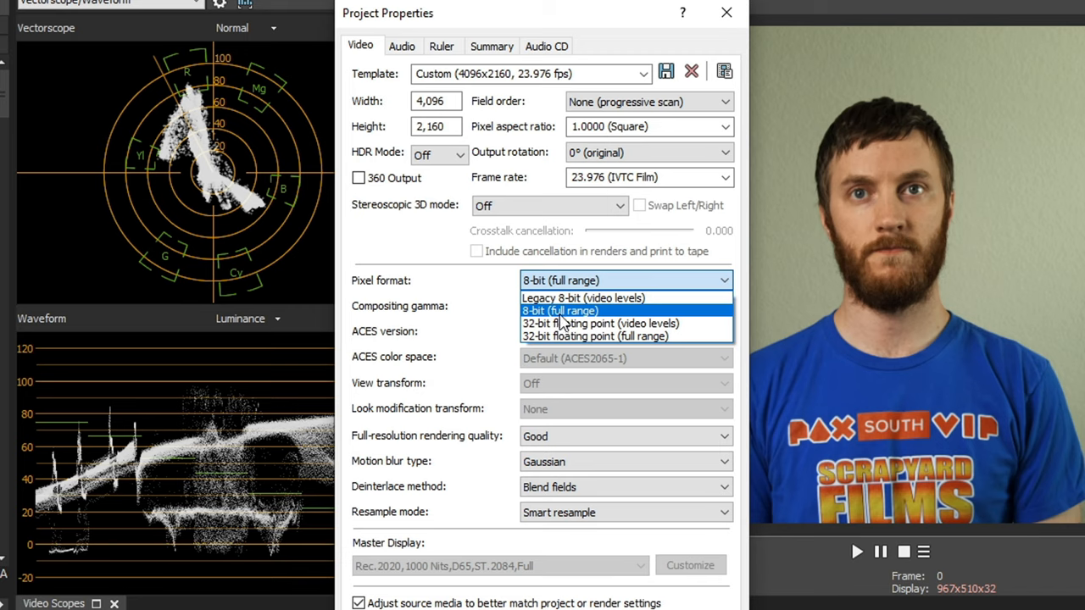
mouse_move(568, 318)
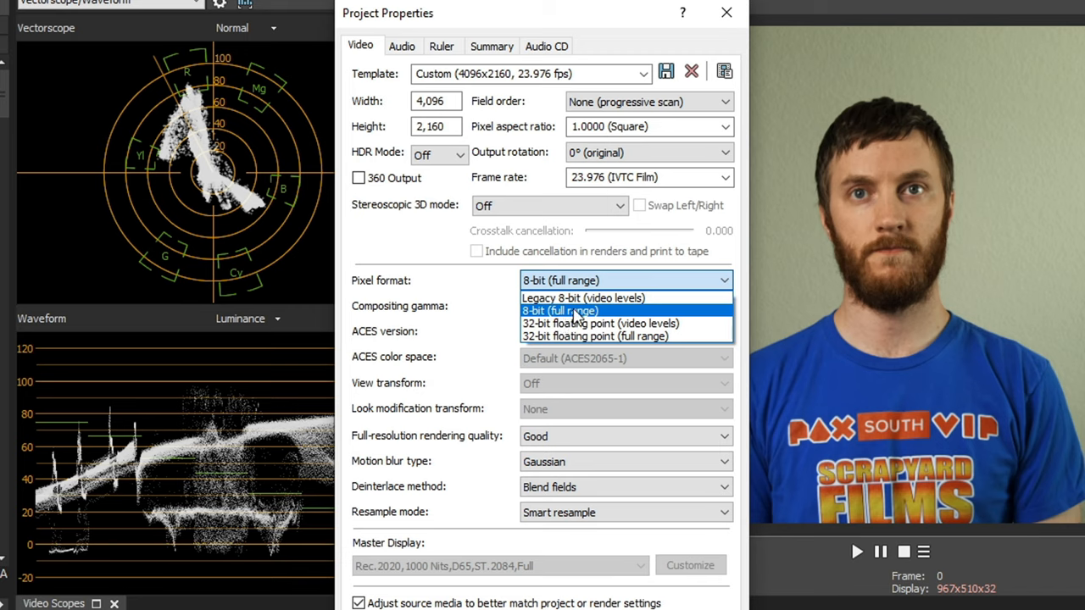
mouse_move(583, 318)
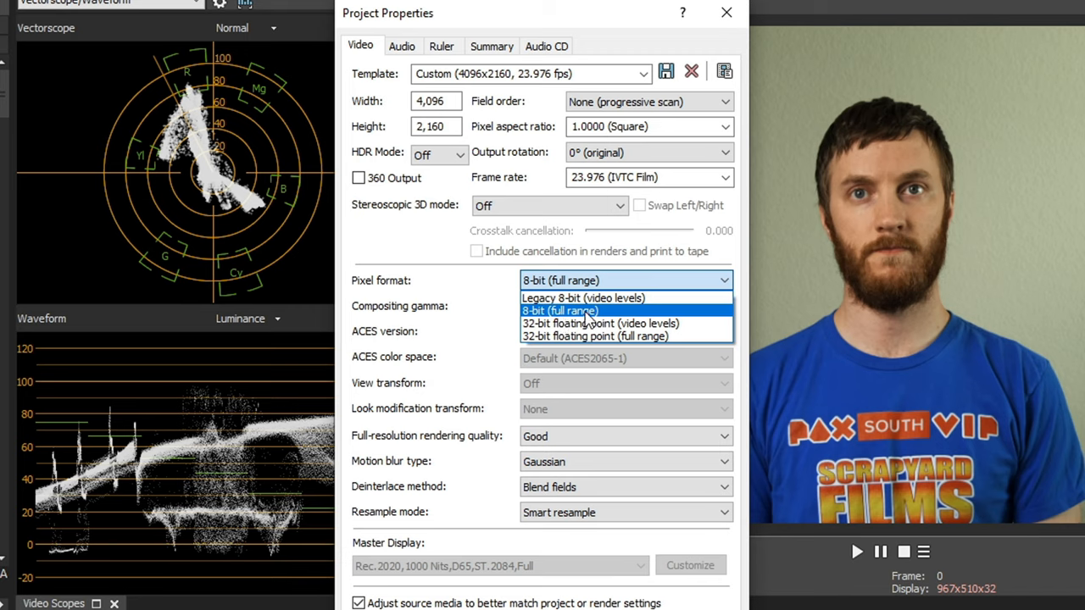
mouse_move(583, 298)
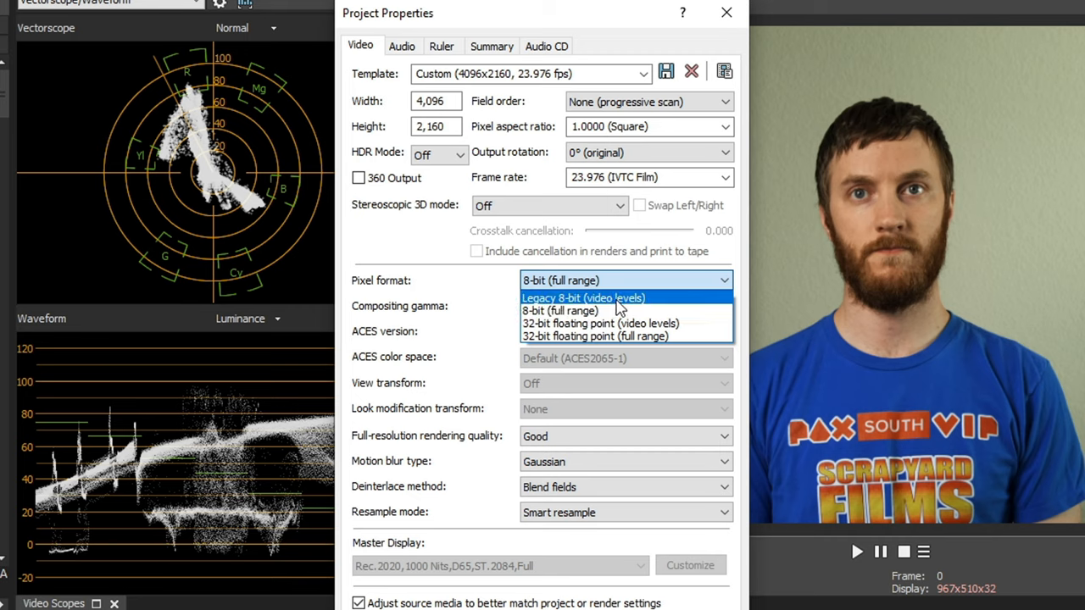
mouse_move(559, 310)
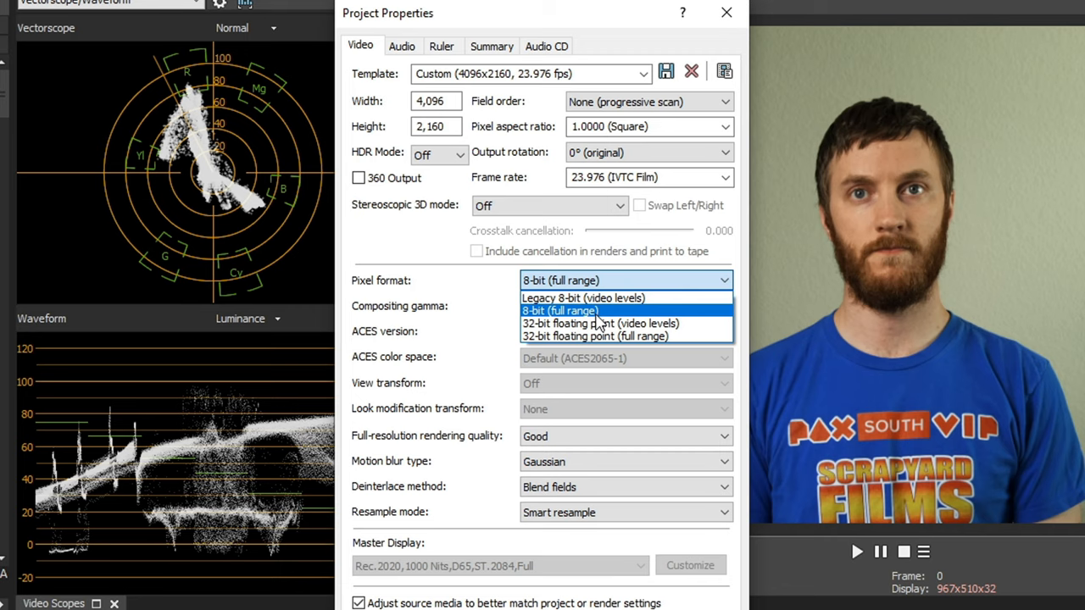
mouse_move(596, 324)
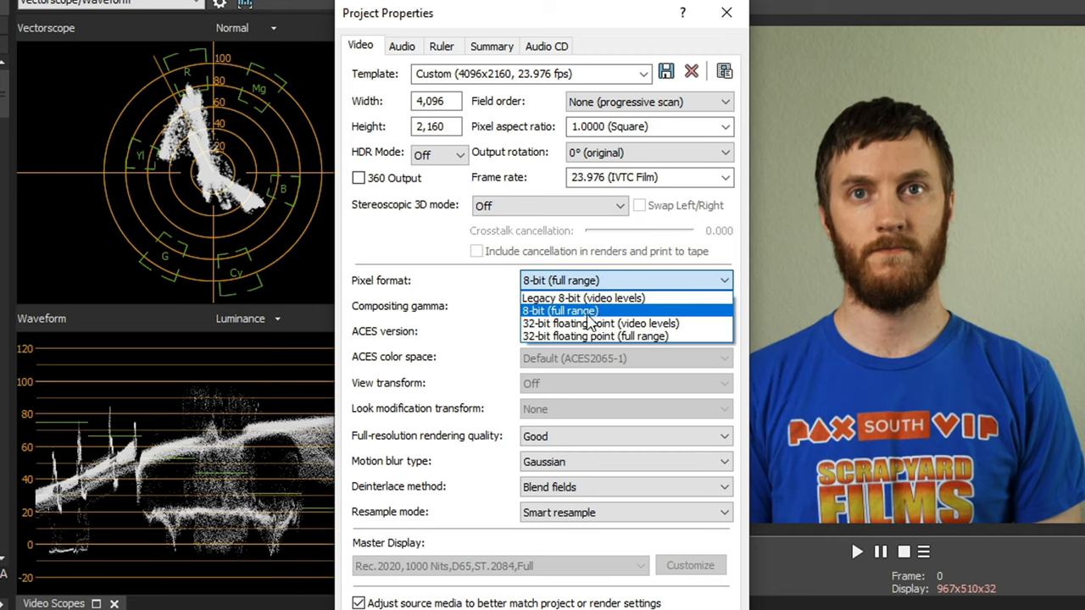
mouse_move(583, 297)
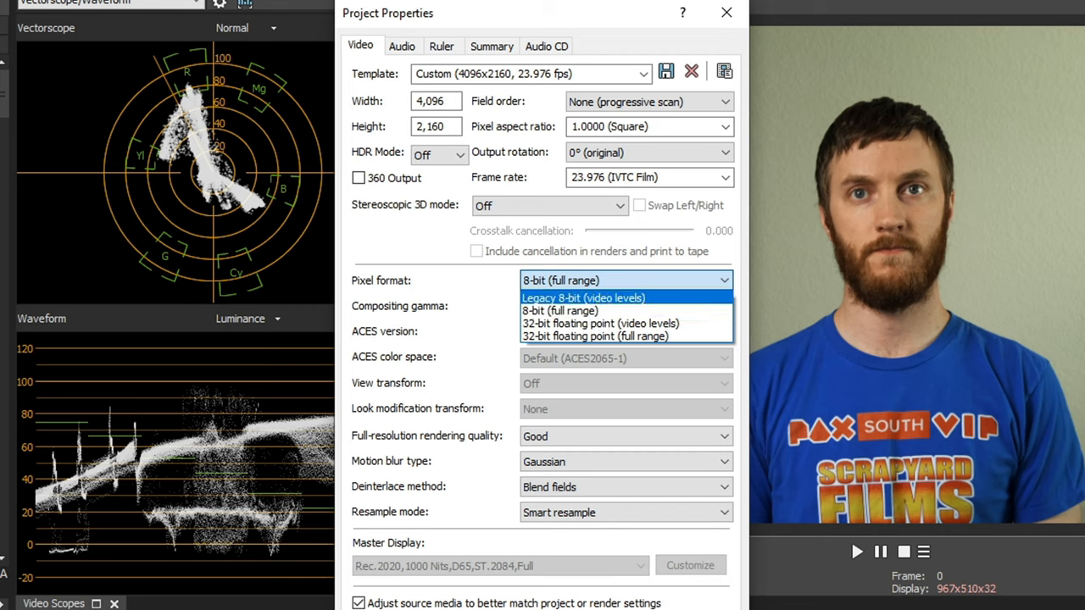
mouse_move(1067, 315)
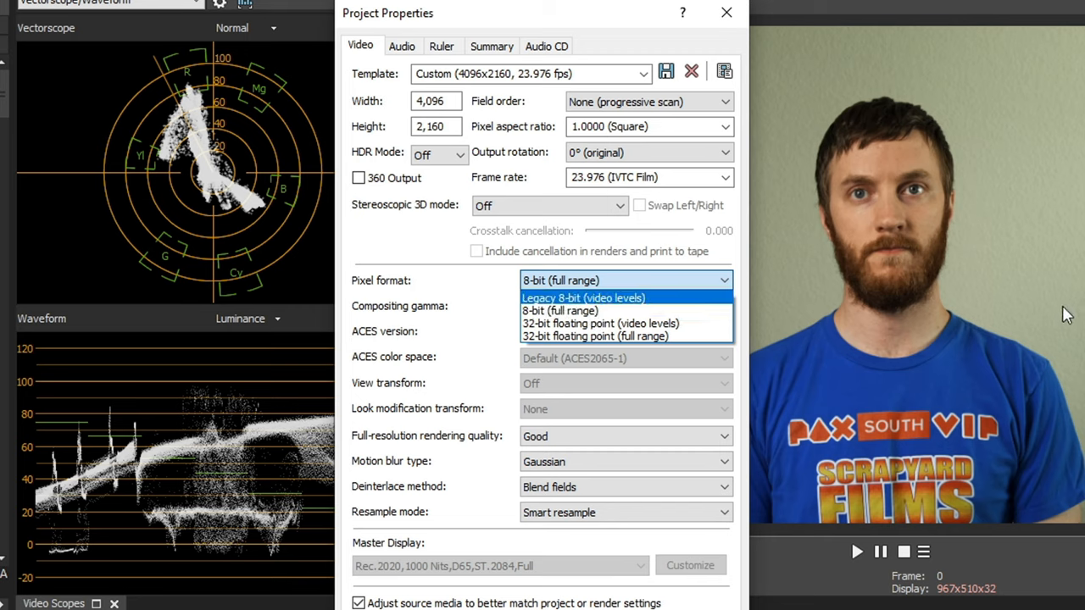
mouse_move(1060, 305)
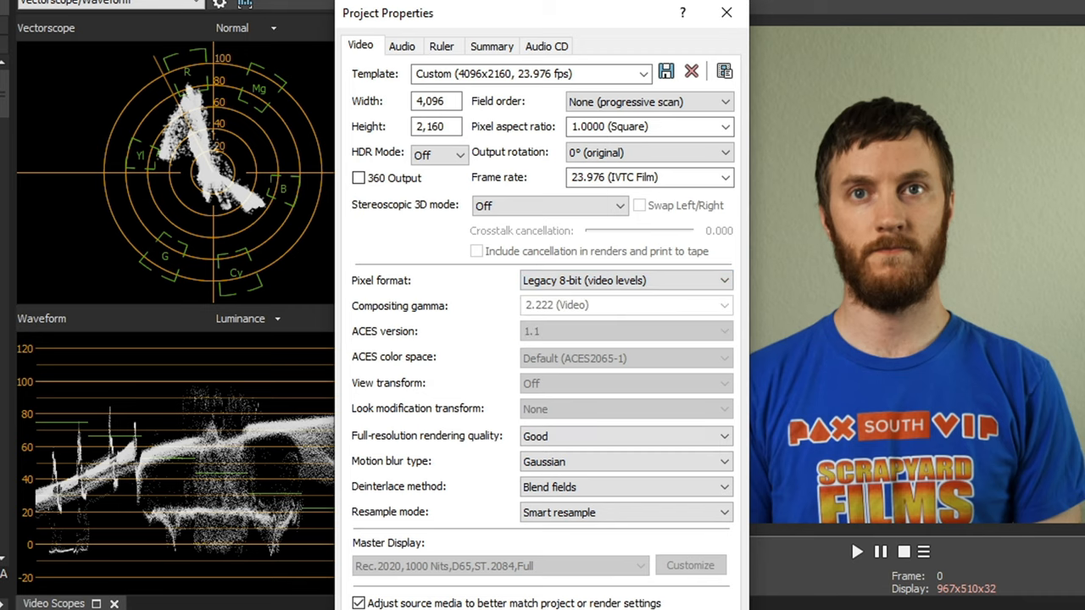
click(526, 74)
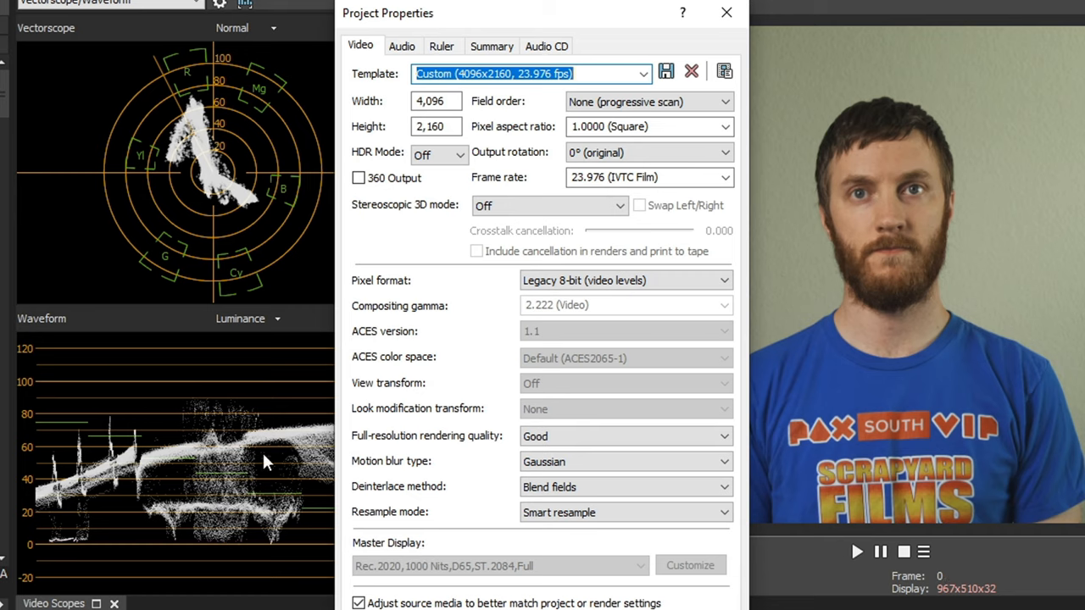
click(625, 281)
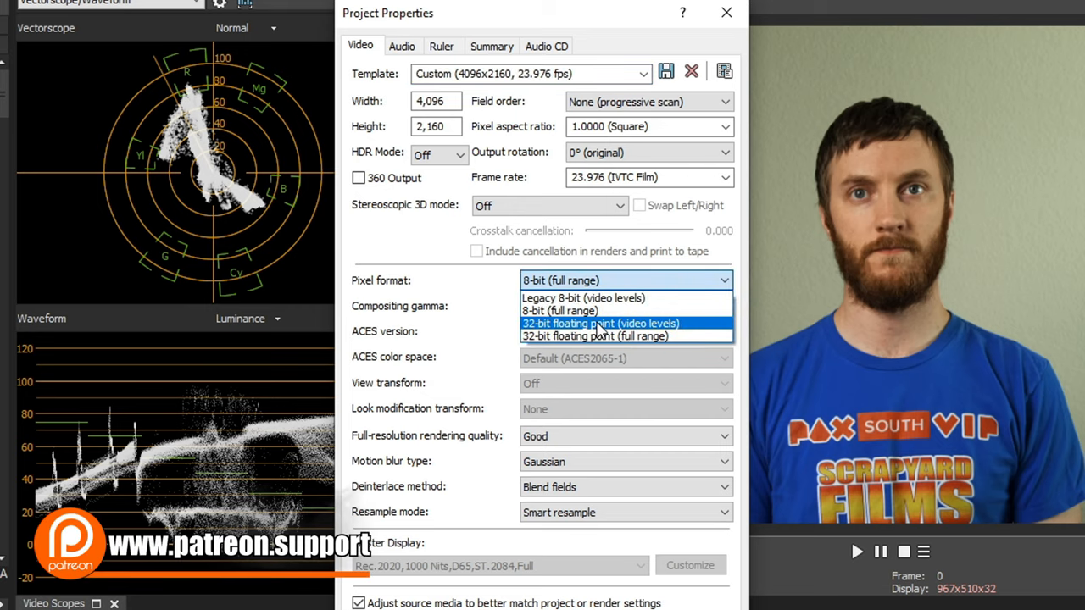
click(600, 323)
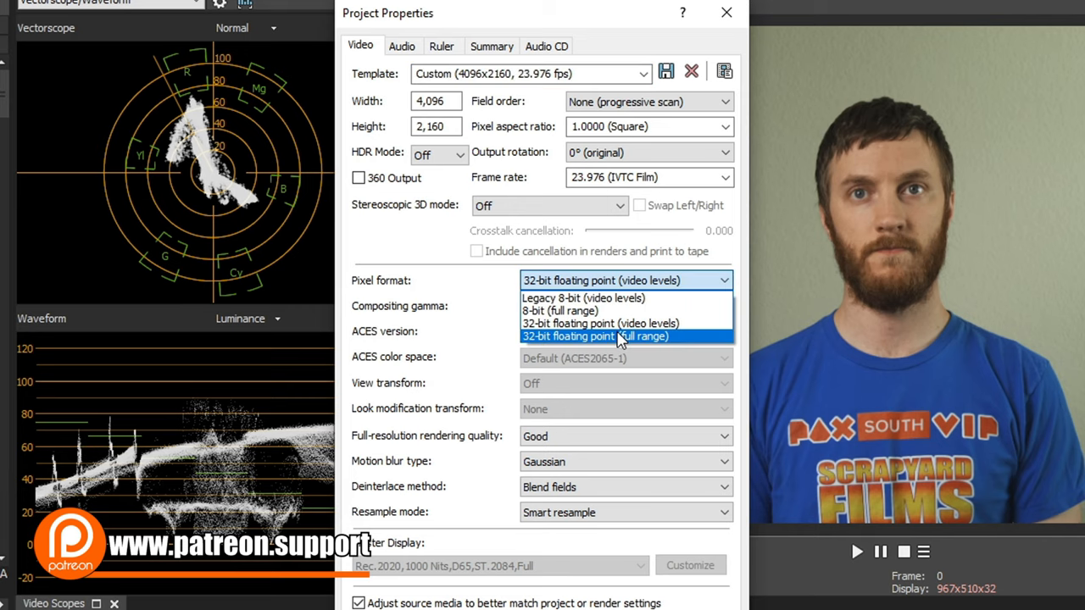
click(595, 337)
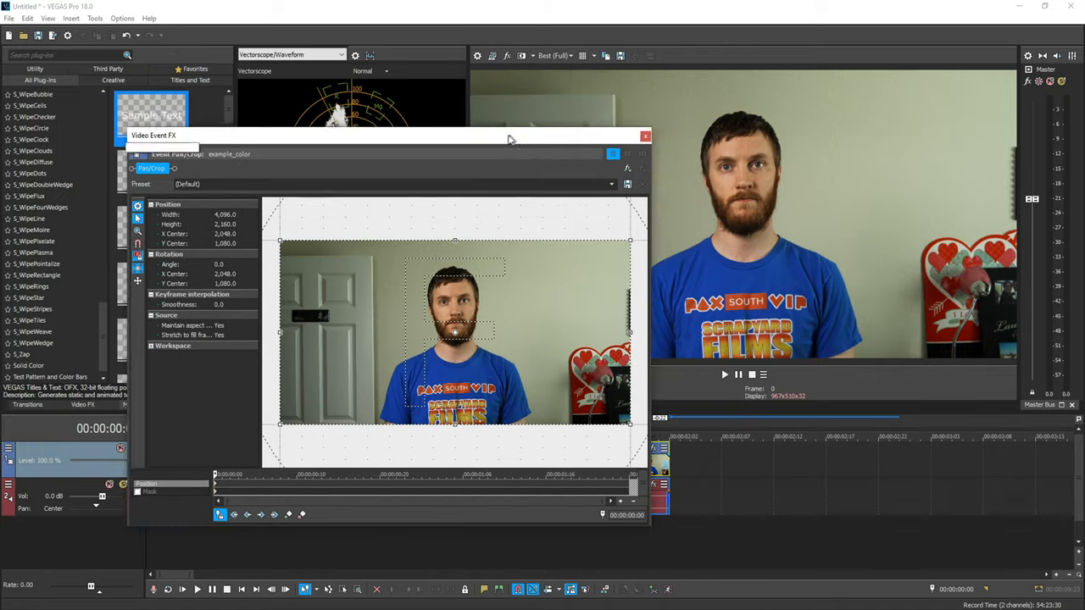
Move the Video Event FX Pan/Crop window aside and close it
click(645, 136)
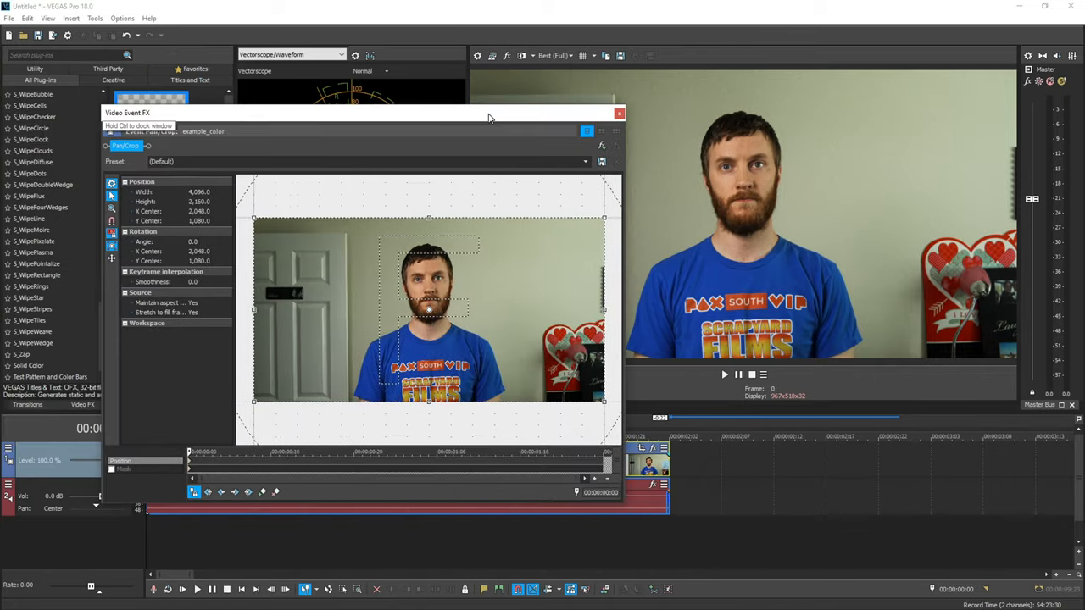
click(122, 18)
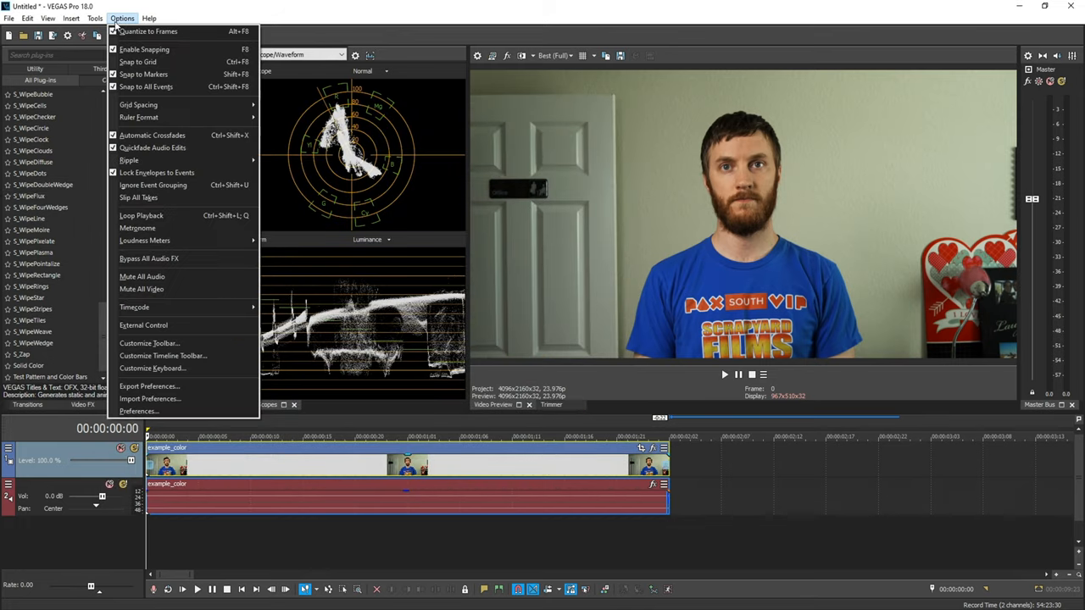
Enable and apply Use Alternate HighDPI Settings in Preferences > Display, then close the enlarged window
click(140, 411)
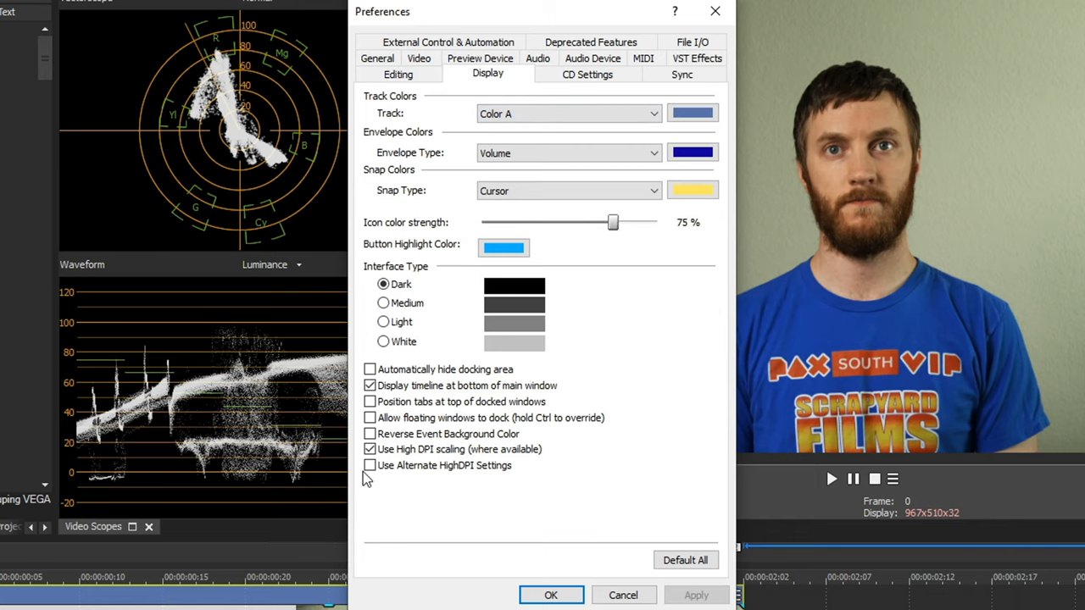
click(370, 465)
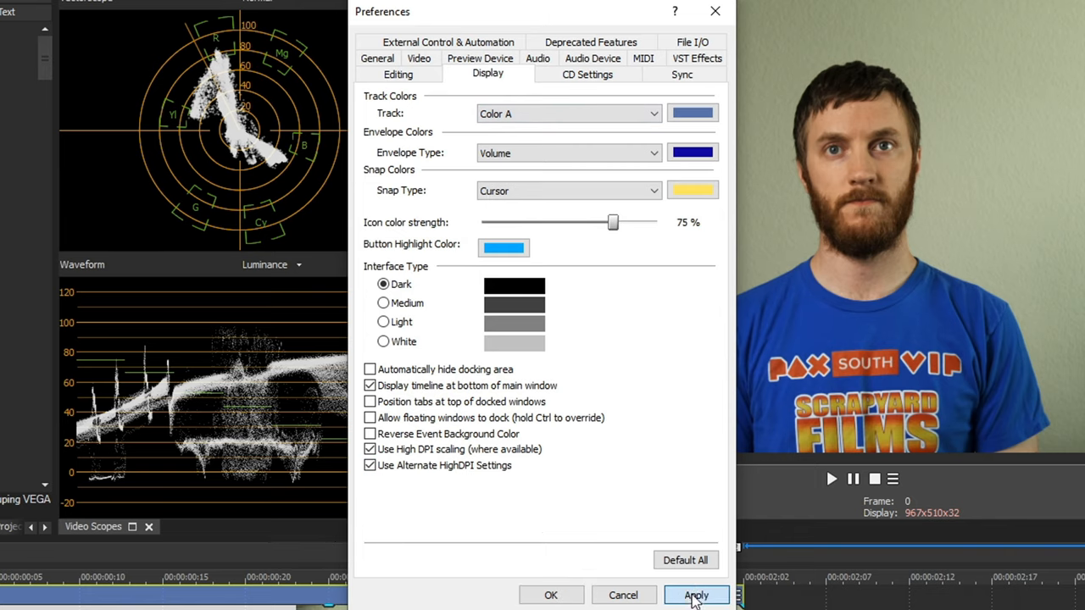
click(695, 595)
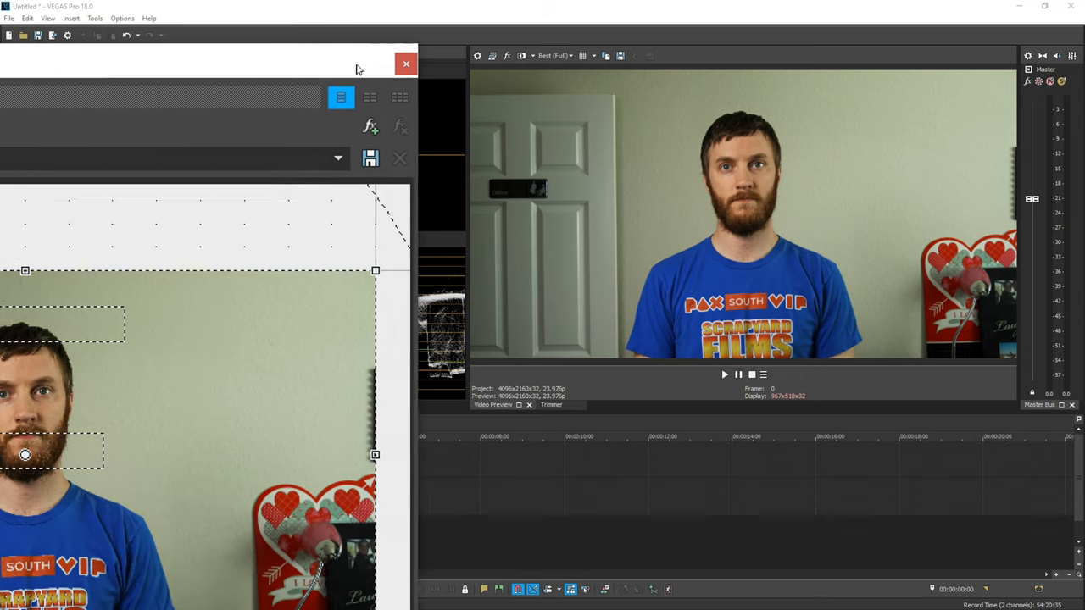
click(405, 64)
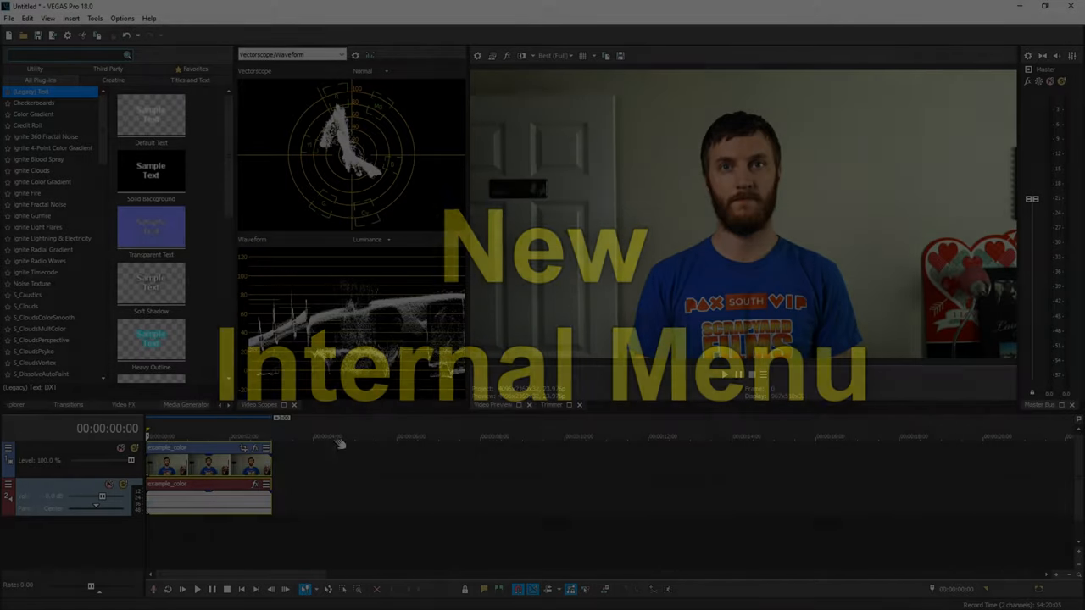
Reopen the Options menu with Shift held and choose Internal… for hidden preferences
click(122, 18)
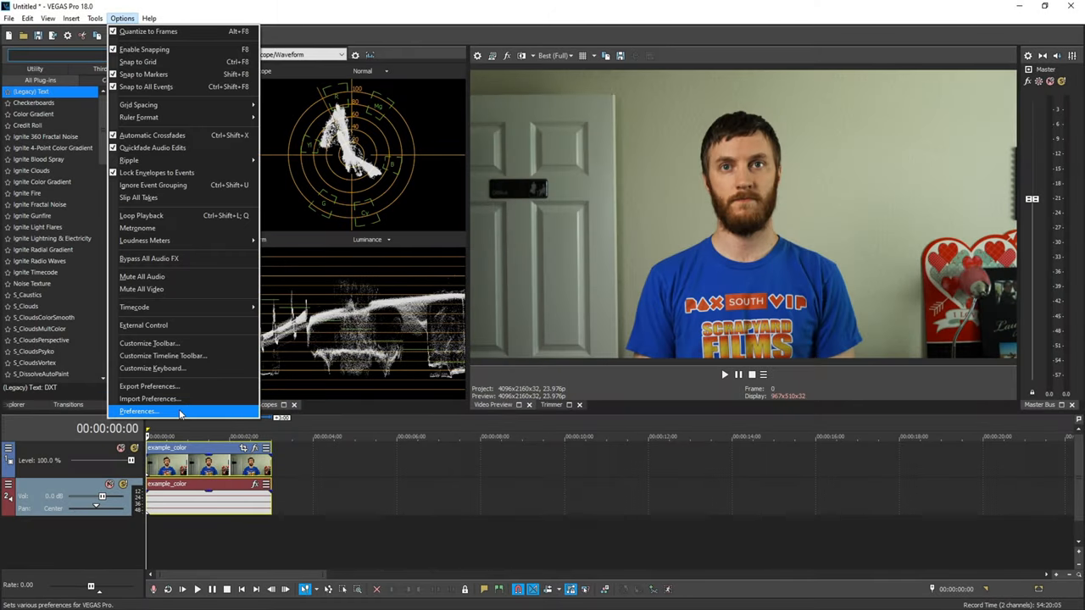
click(139, 411)
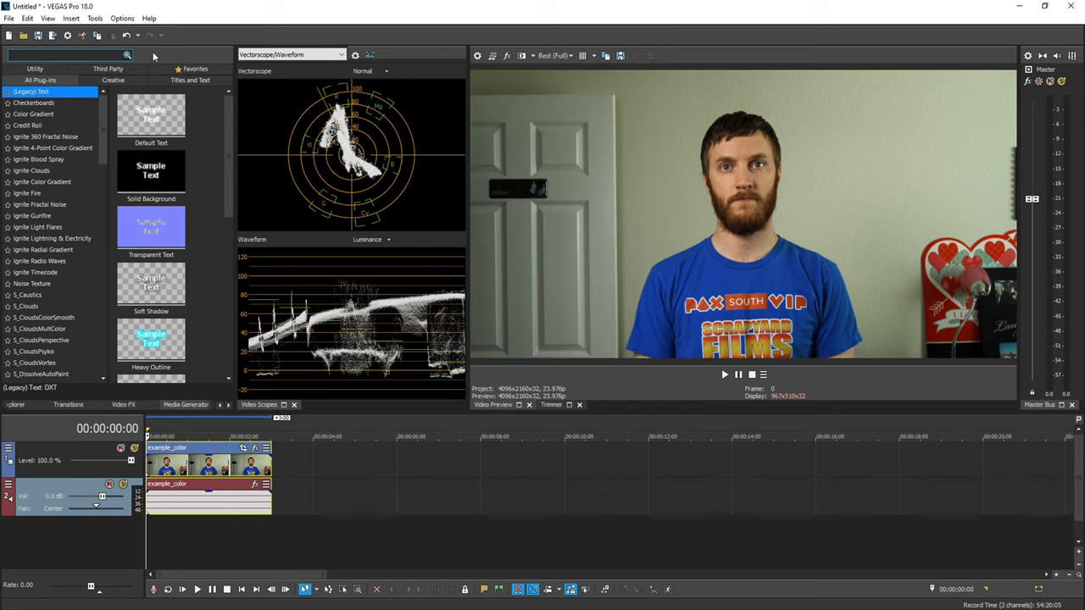
click(122, 17)
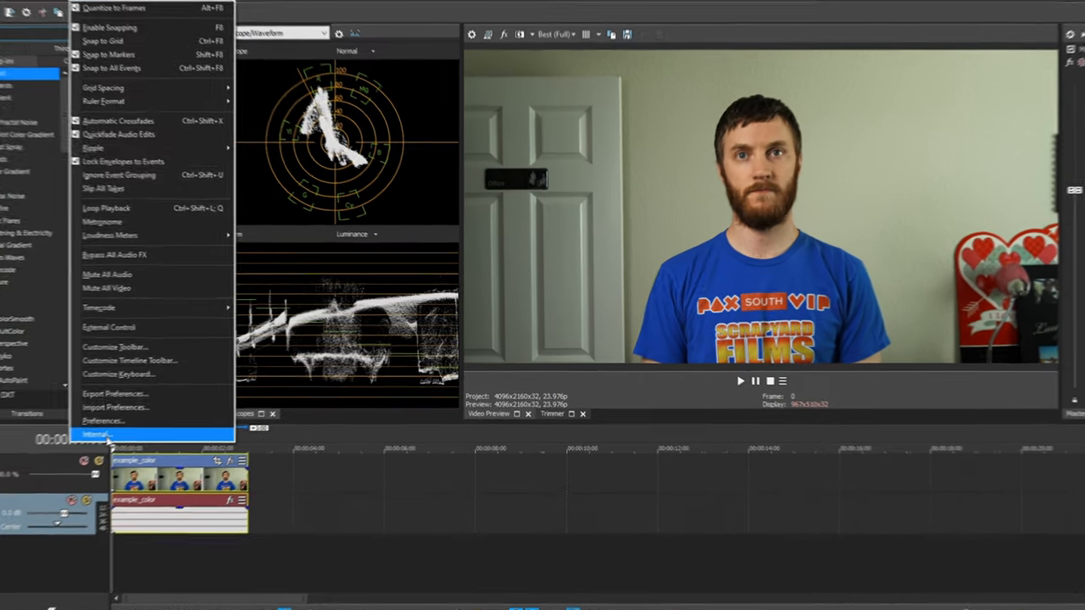
click(103, 421)
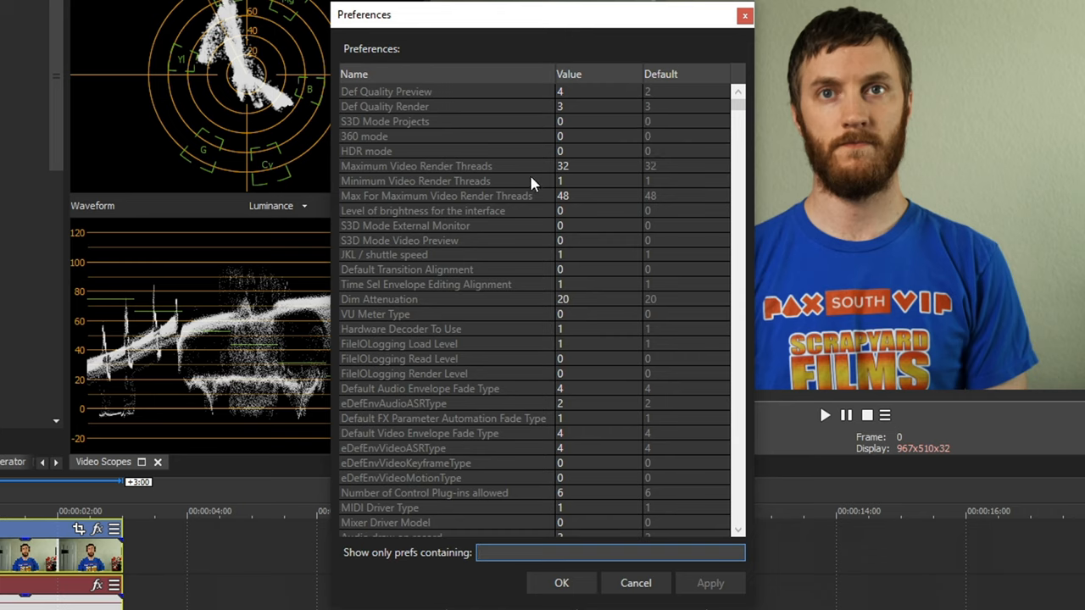
mouse_move(521, 74)
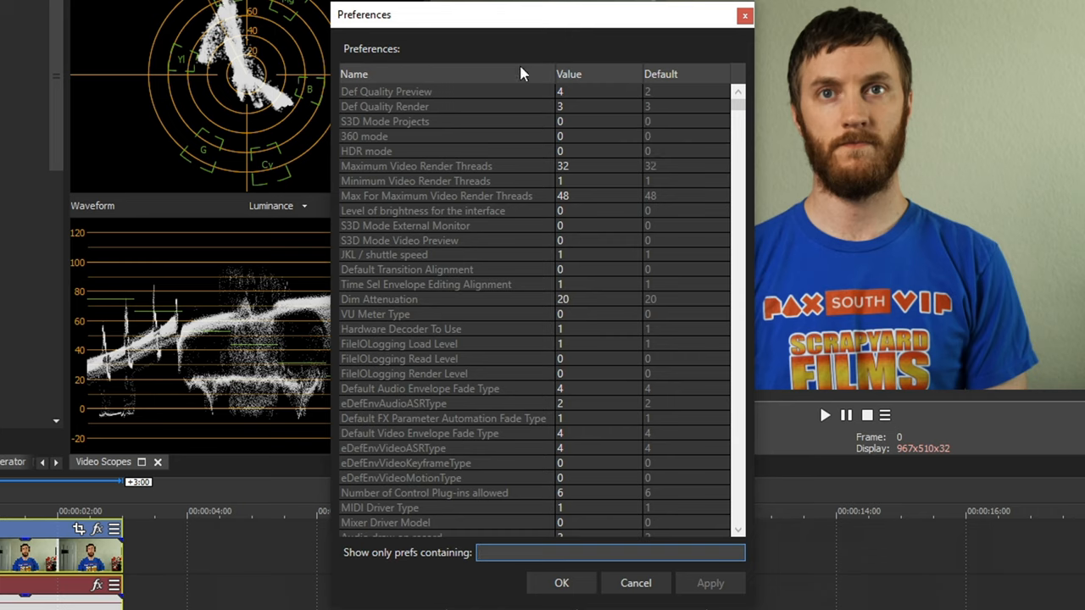
mouse_move(706, 133)
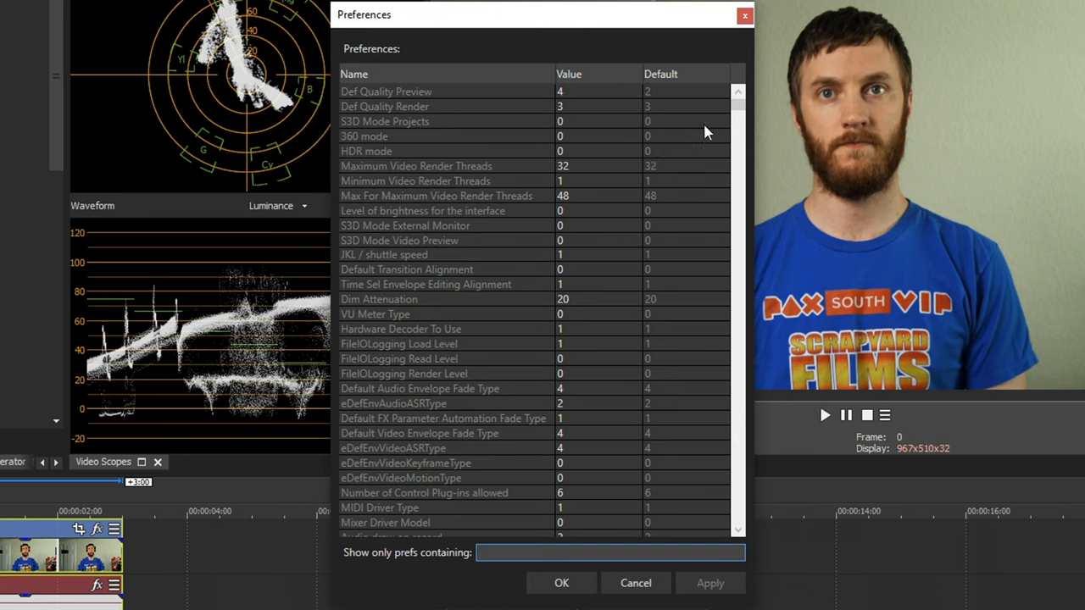
Filter internal preferences by 'height' and set default audio and video track heights to 58
scroll(down, 3)
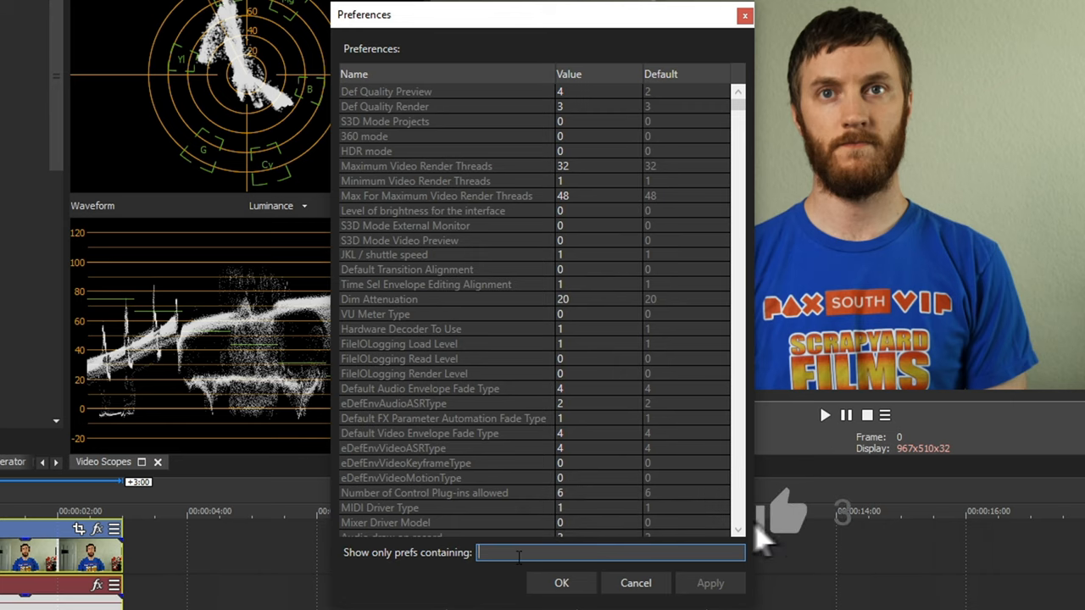
click(785, 513)
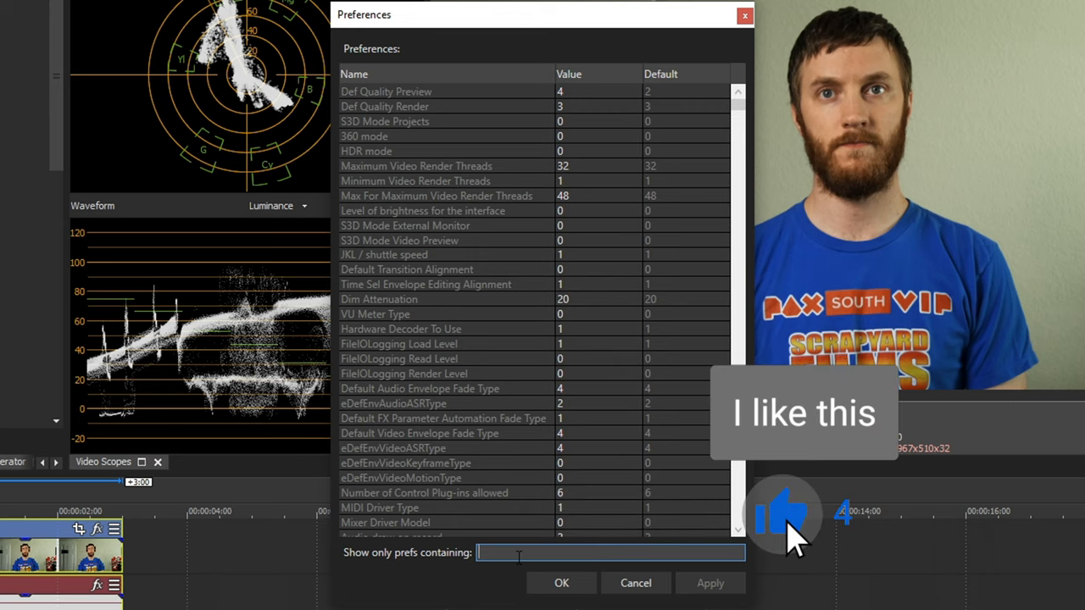
text(height)
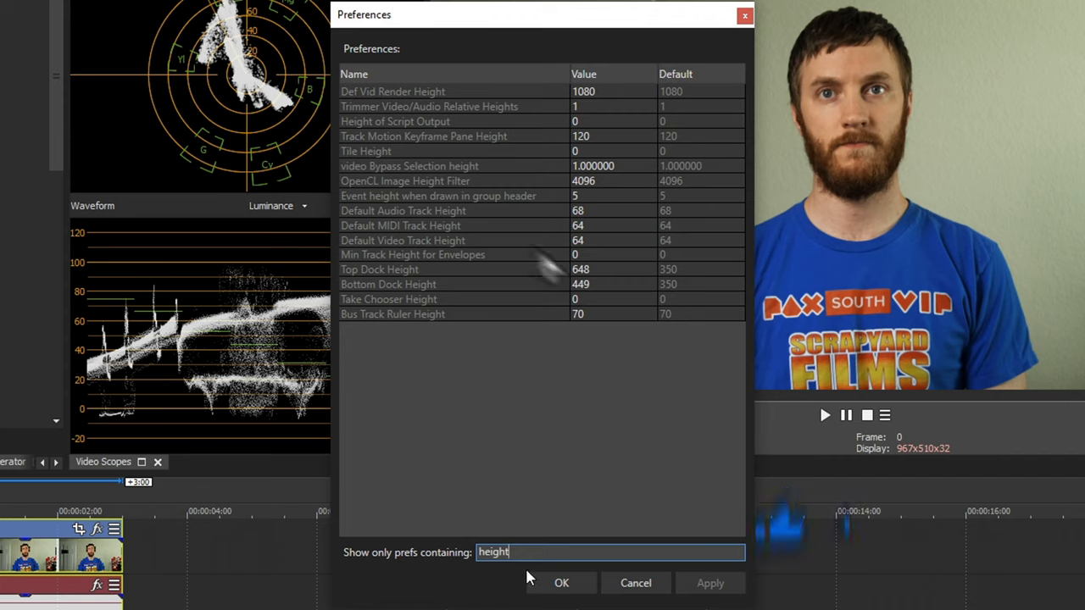
mouse_move(475, 76)
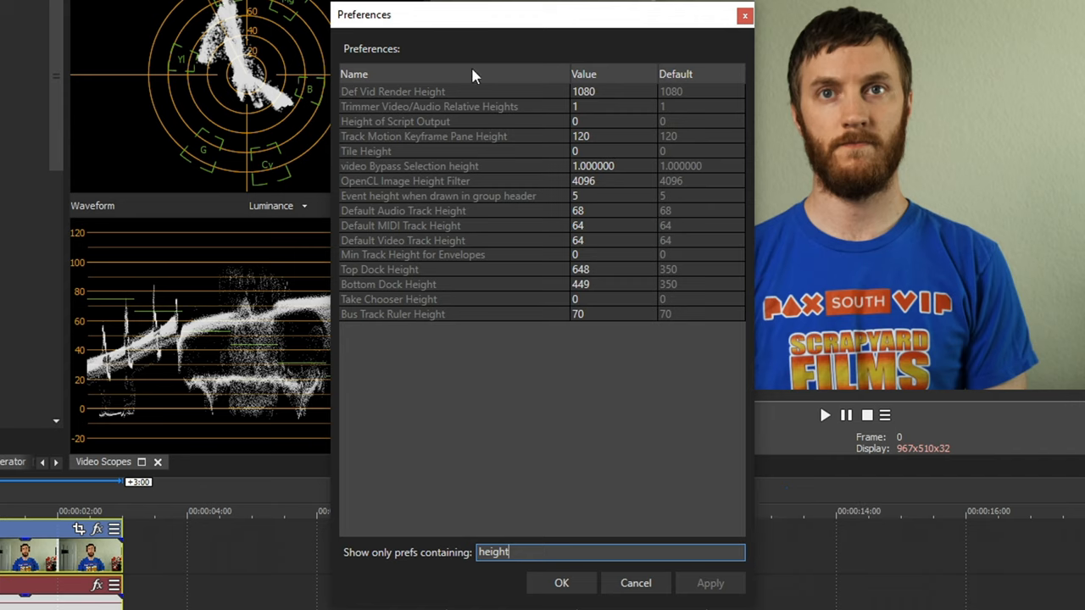
mouse_move(424, 216)
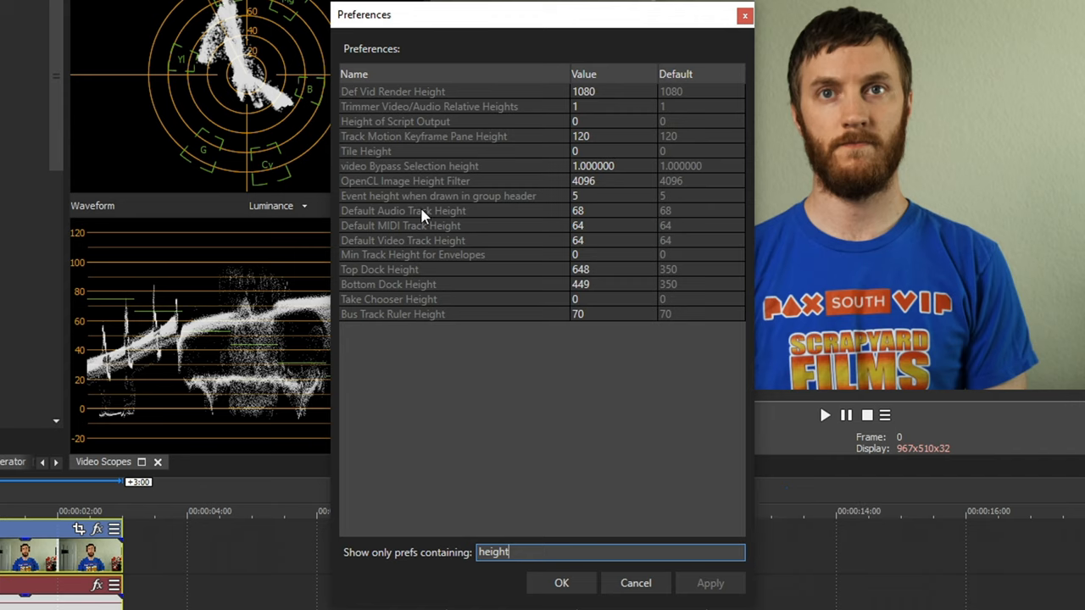
mouse_move(588, 226)
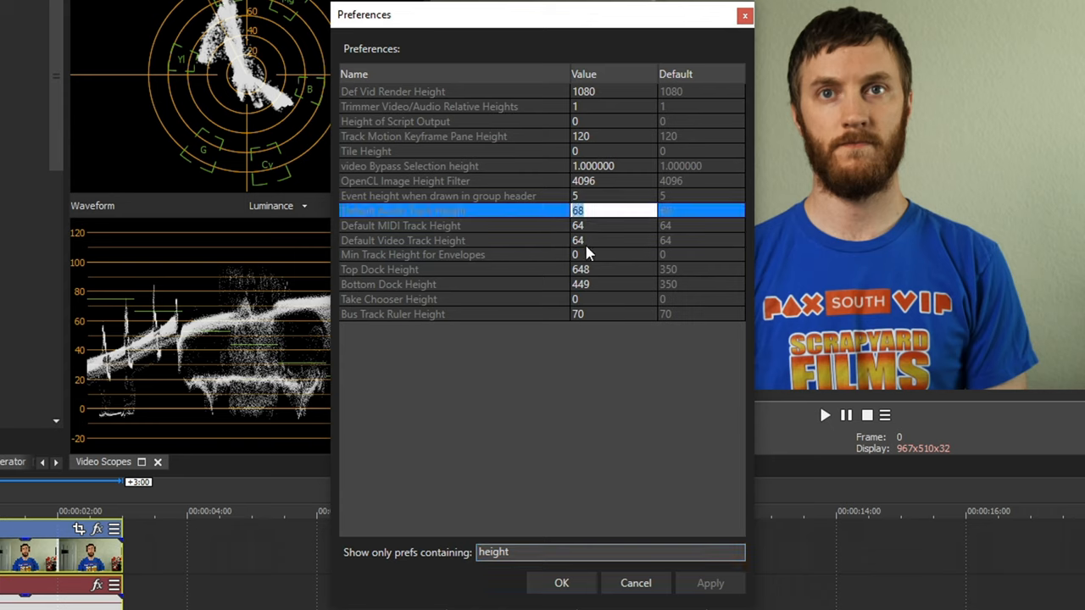
text(58)
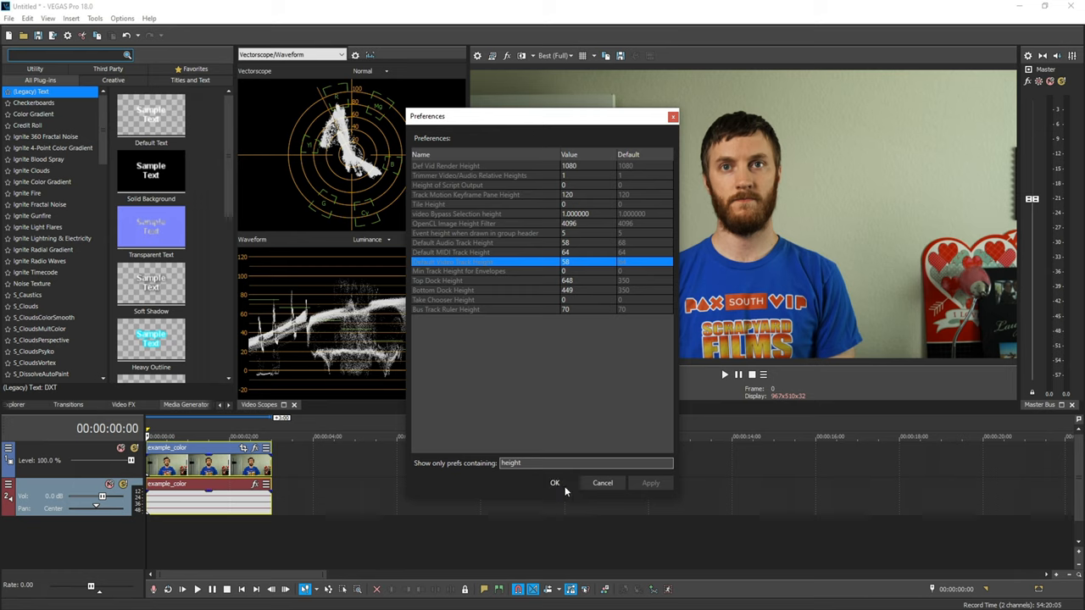
click(555, 482)
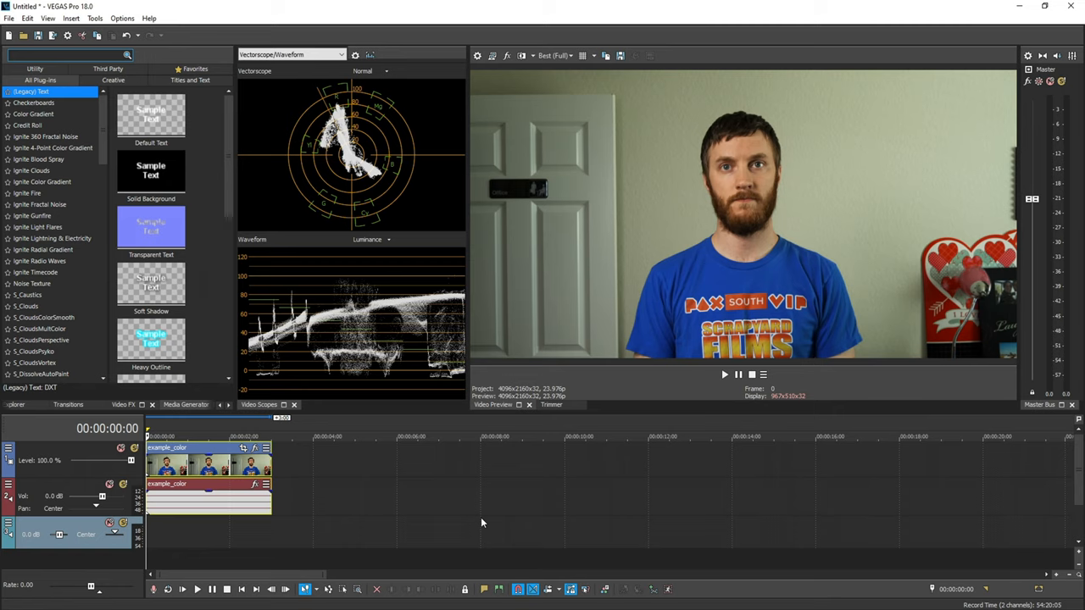
Open the Options menu showing Export Preferences…
click(122, 18)
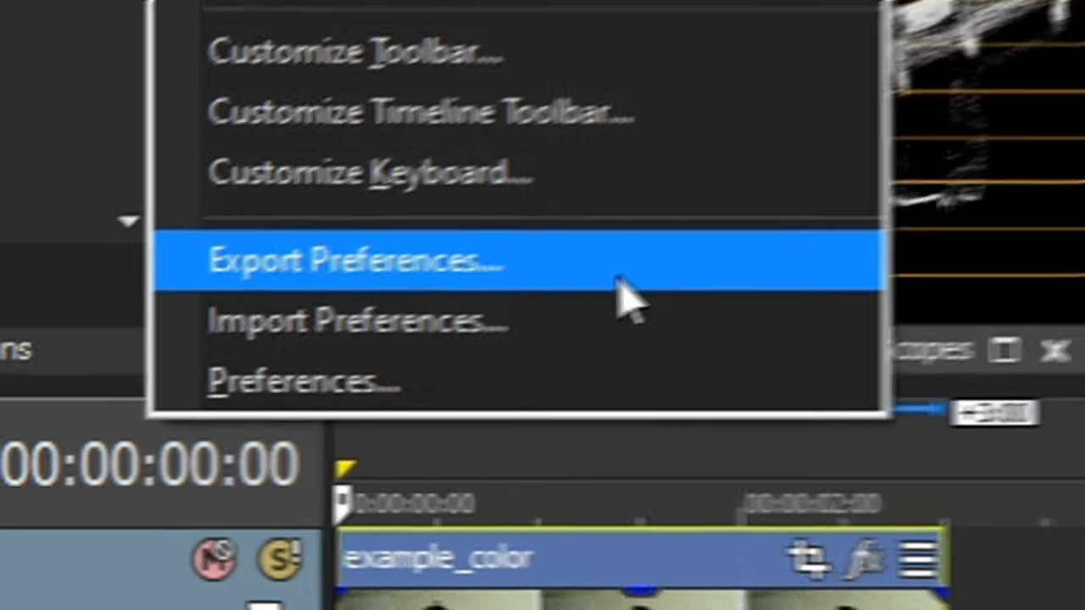
Export preferences as VEGASPreferences into the Google Drive folder
click(347, 260)
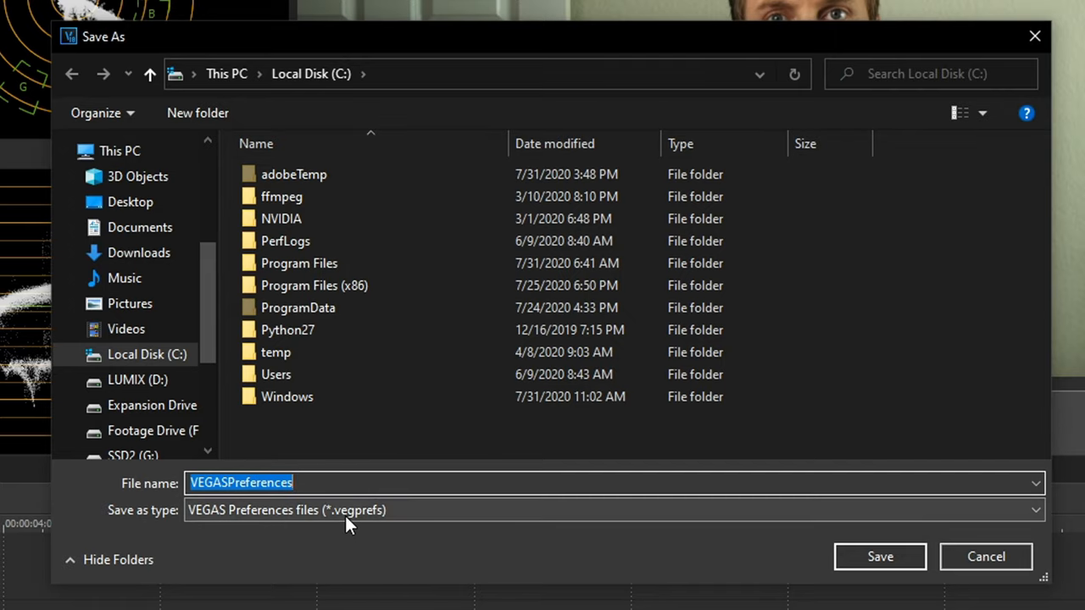
click(143, 261)
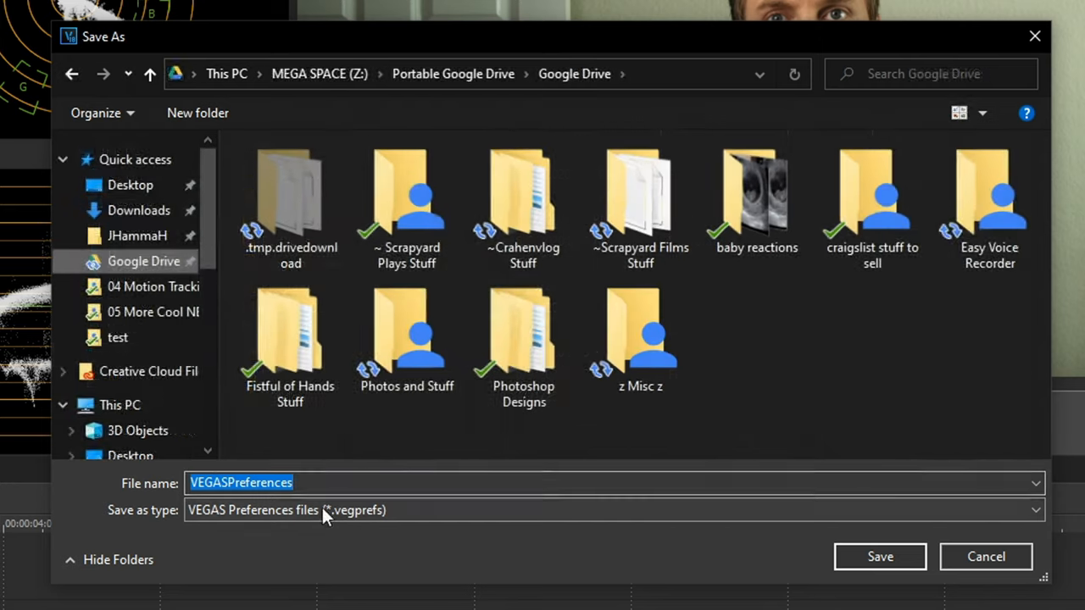
click(986, 556)
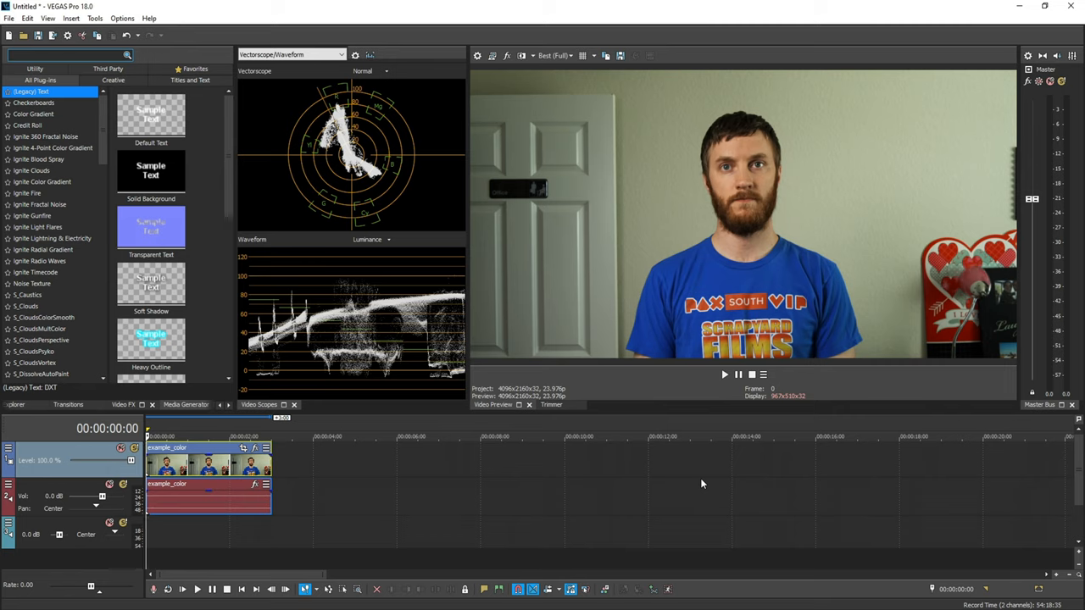
mouse_move(122, 18)
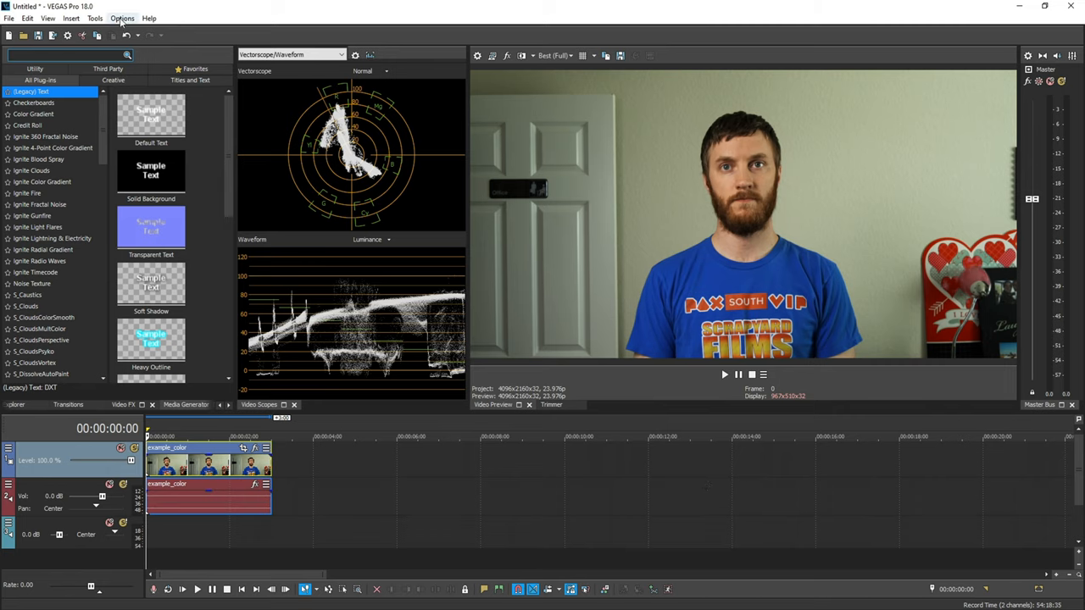
Import preferences from VEGASPreferences.vegprefs, accepting that VEGAS must restart
click(122, 18)
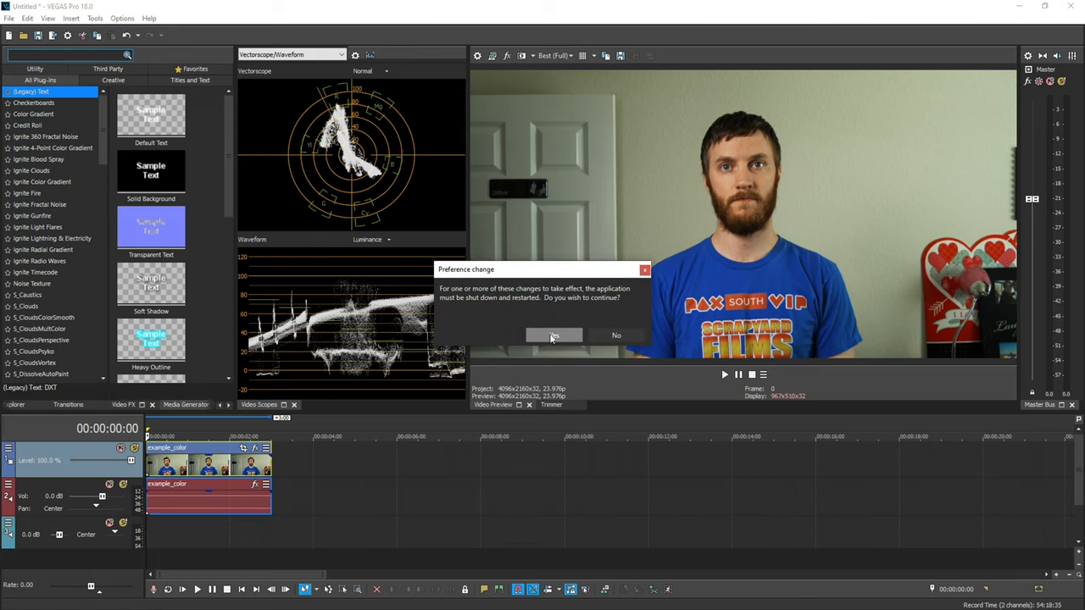
click(553, 335)
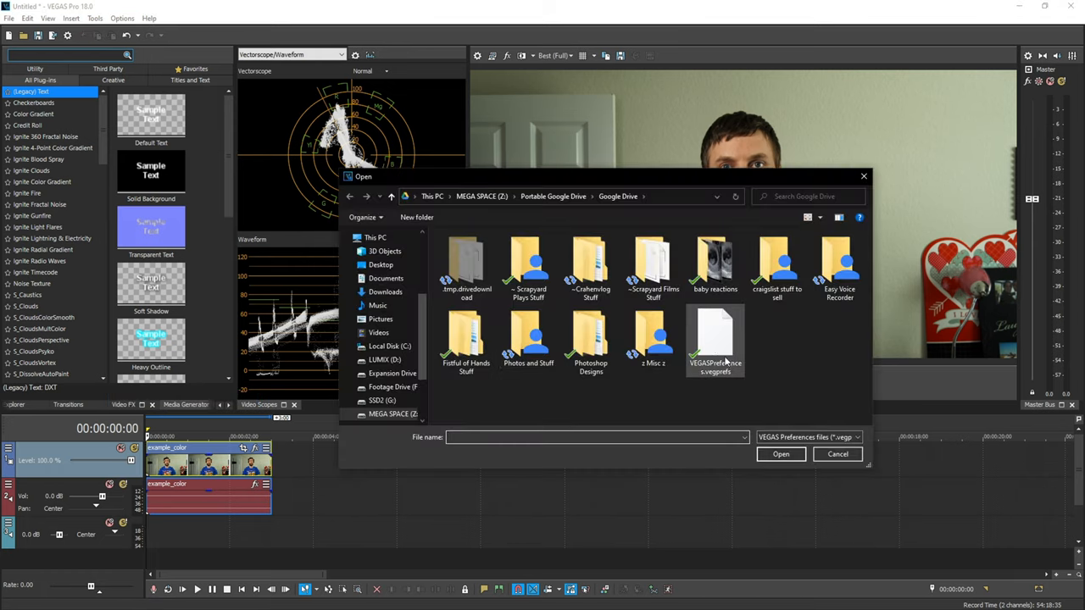
click(838, 453)
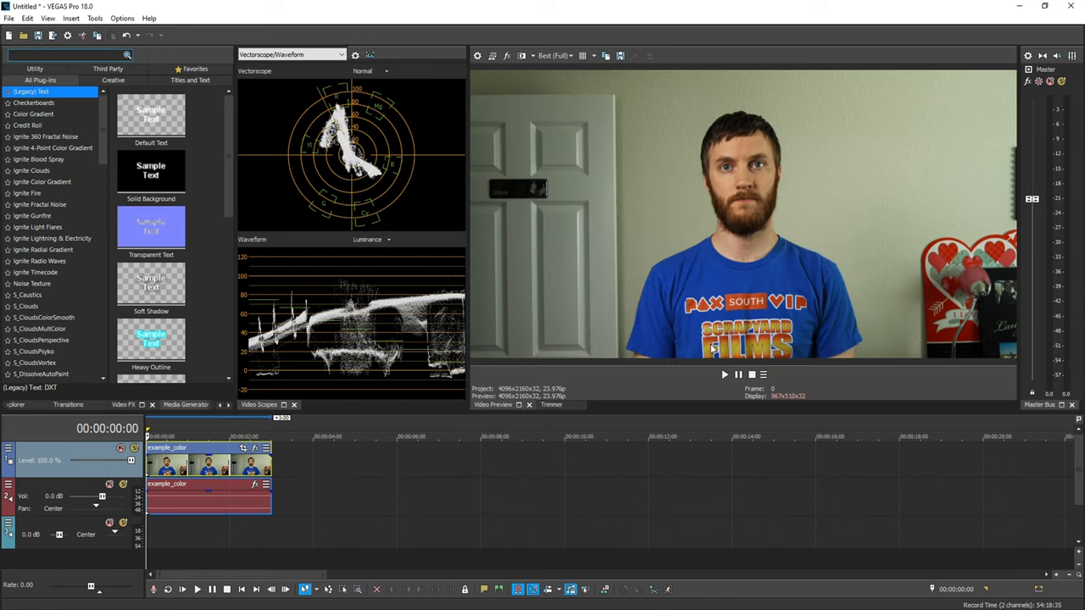
mouse_move(734, 441)
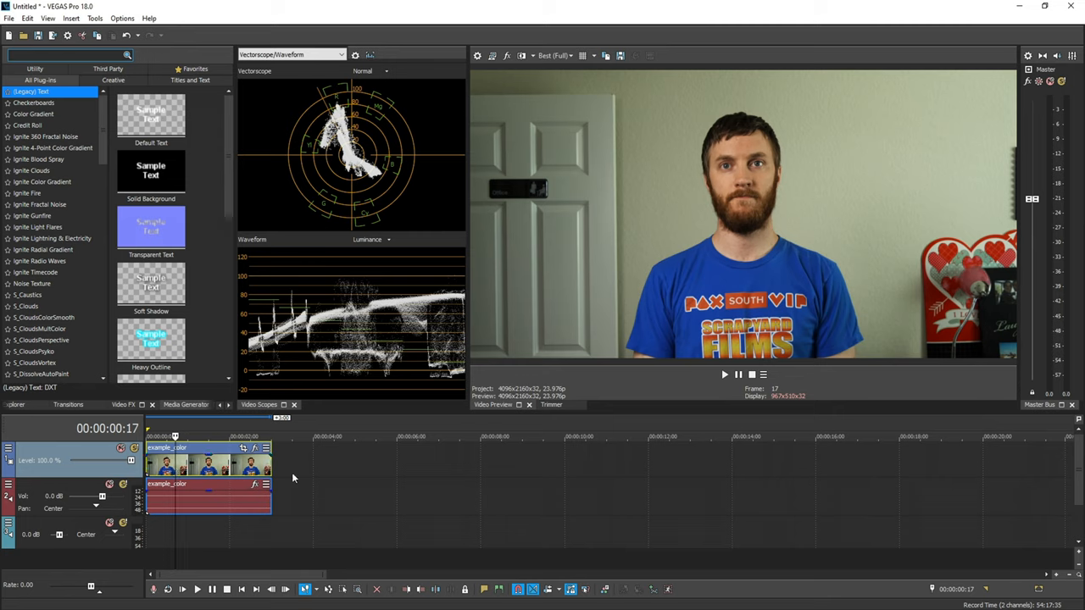
Save the current preview frame as Image2.jpg, shown under Project Media
click(24, 405)
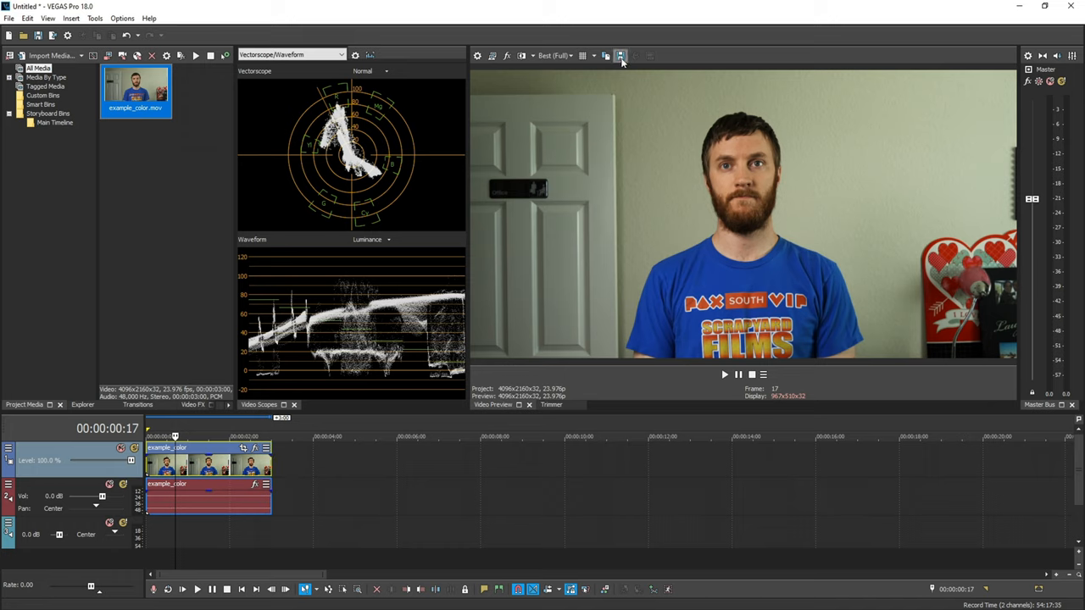
click(620, 56)
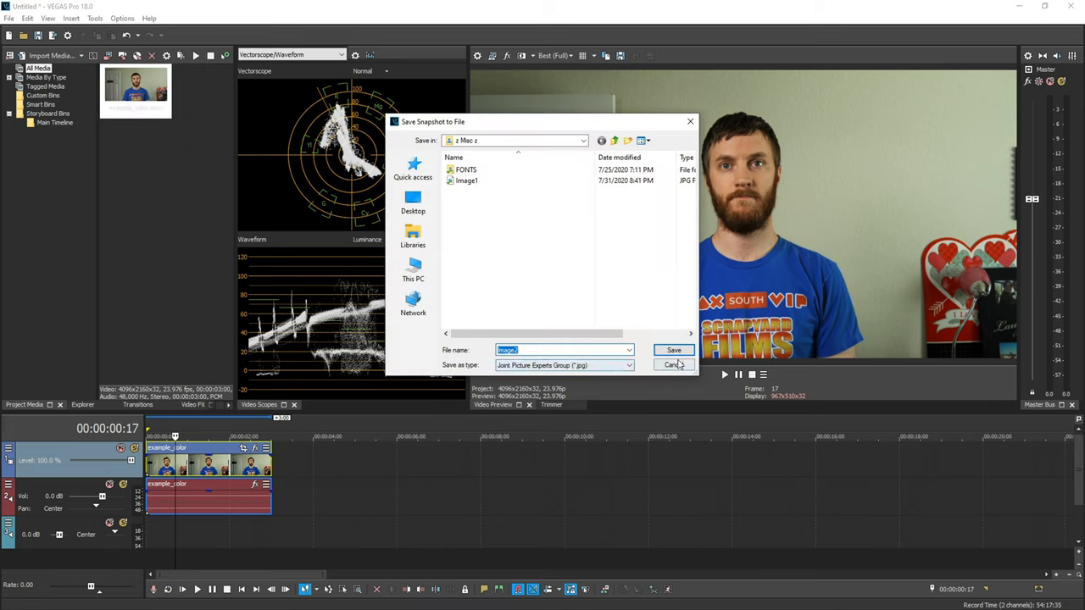
click(674, 350)
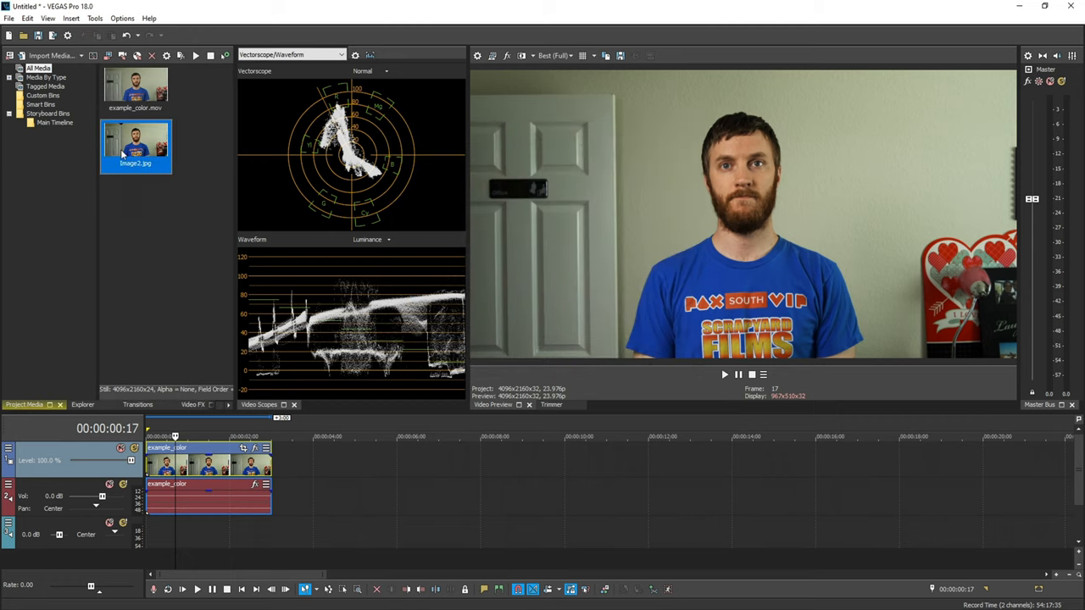
mouse_move(504, 221)
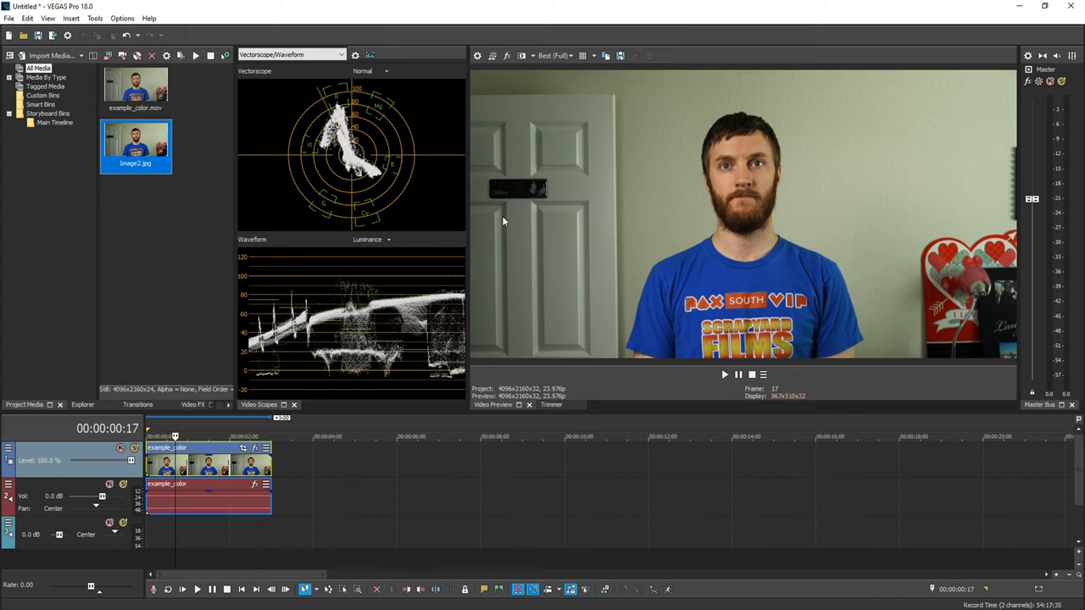
mouse_move(191, 279)
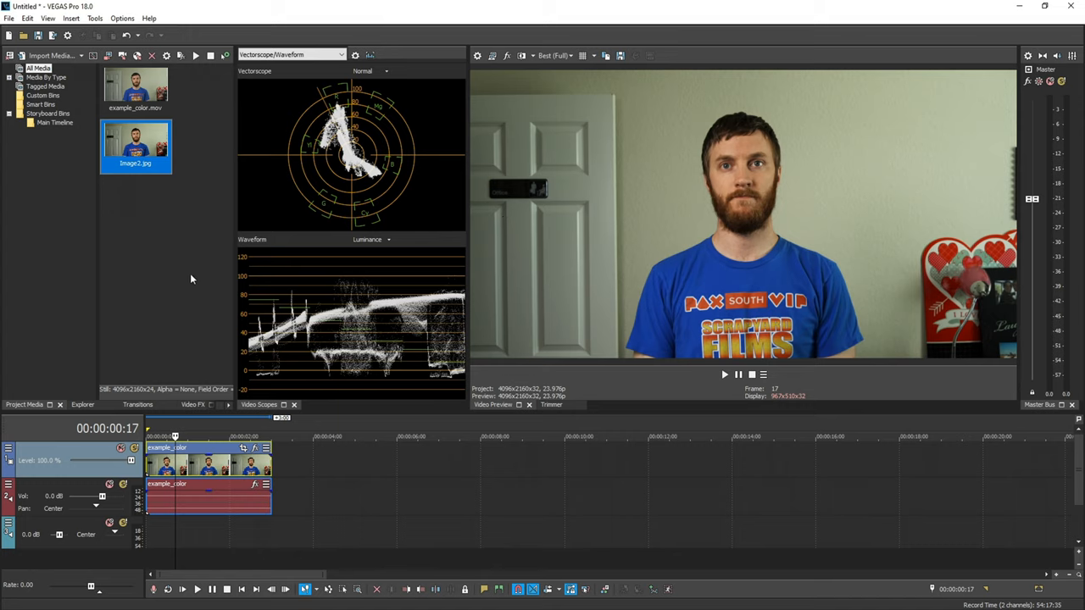